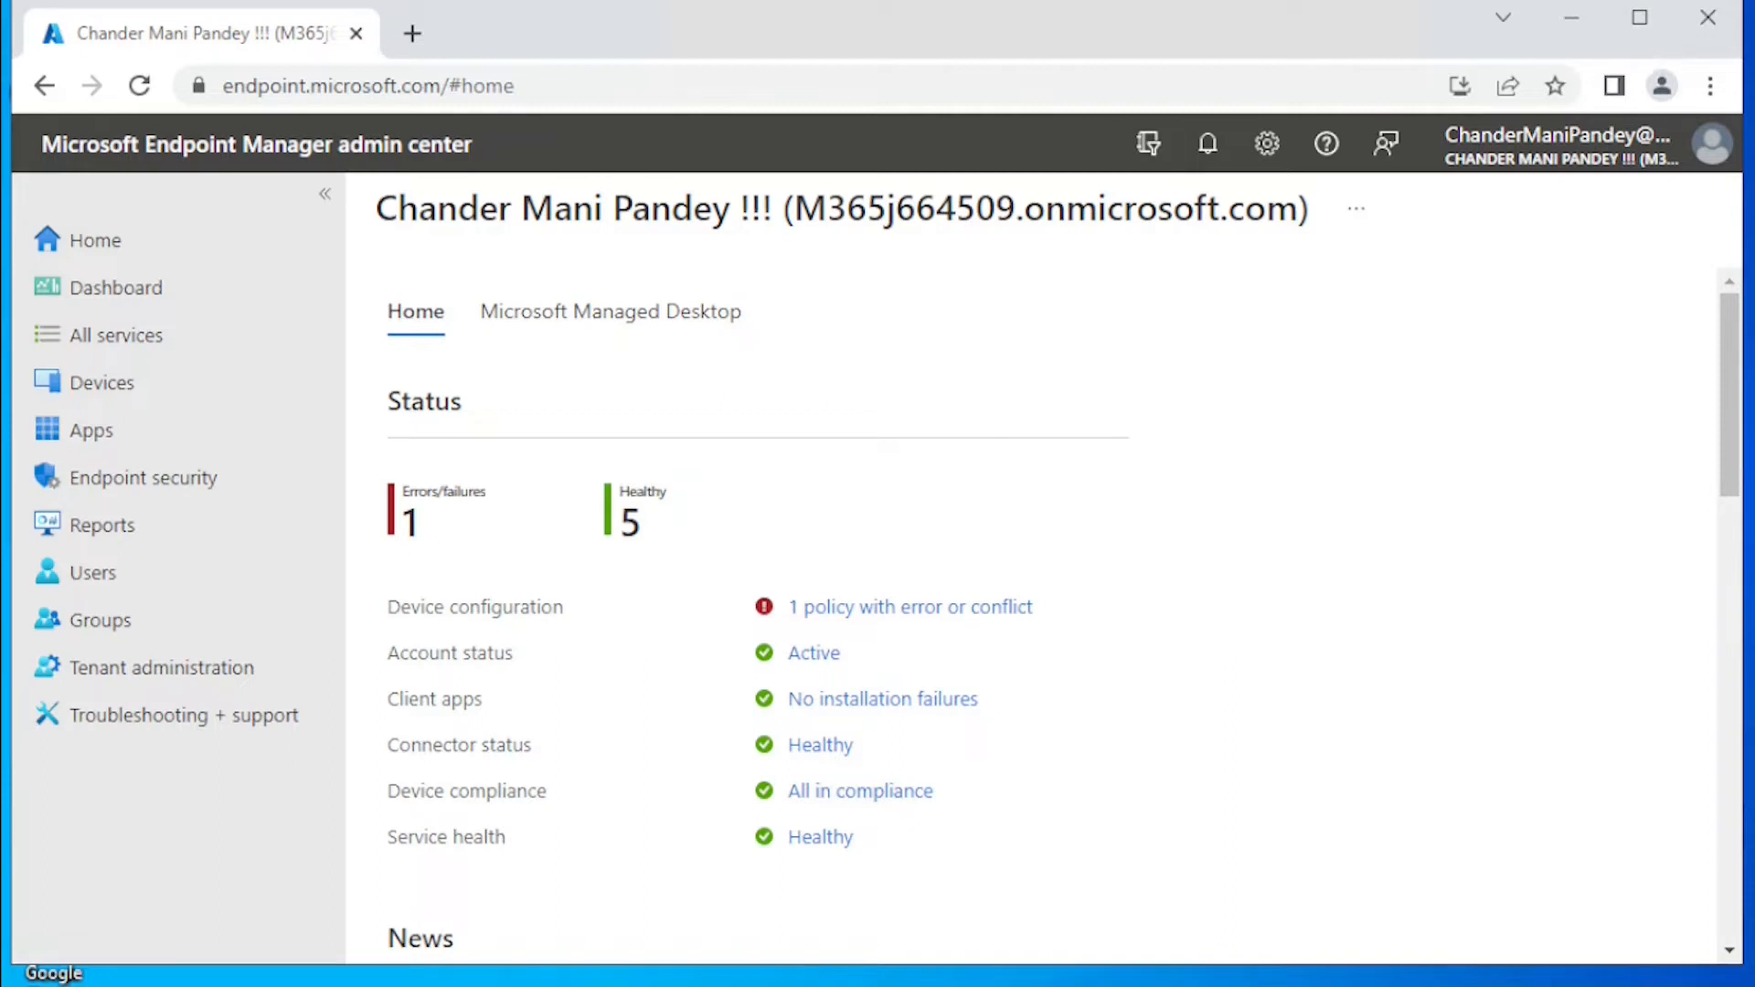
mouse_move(366, 442)
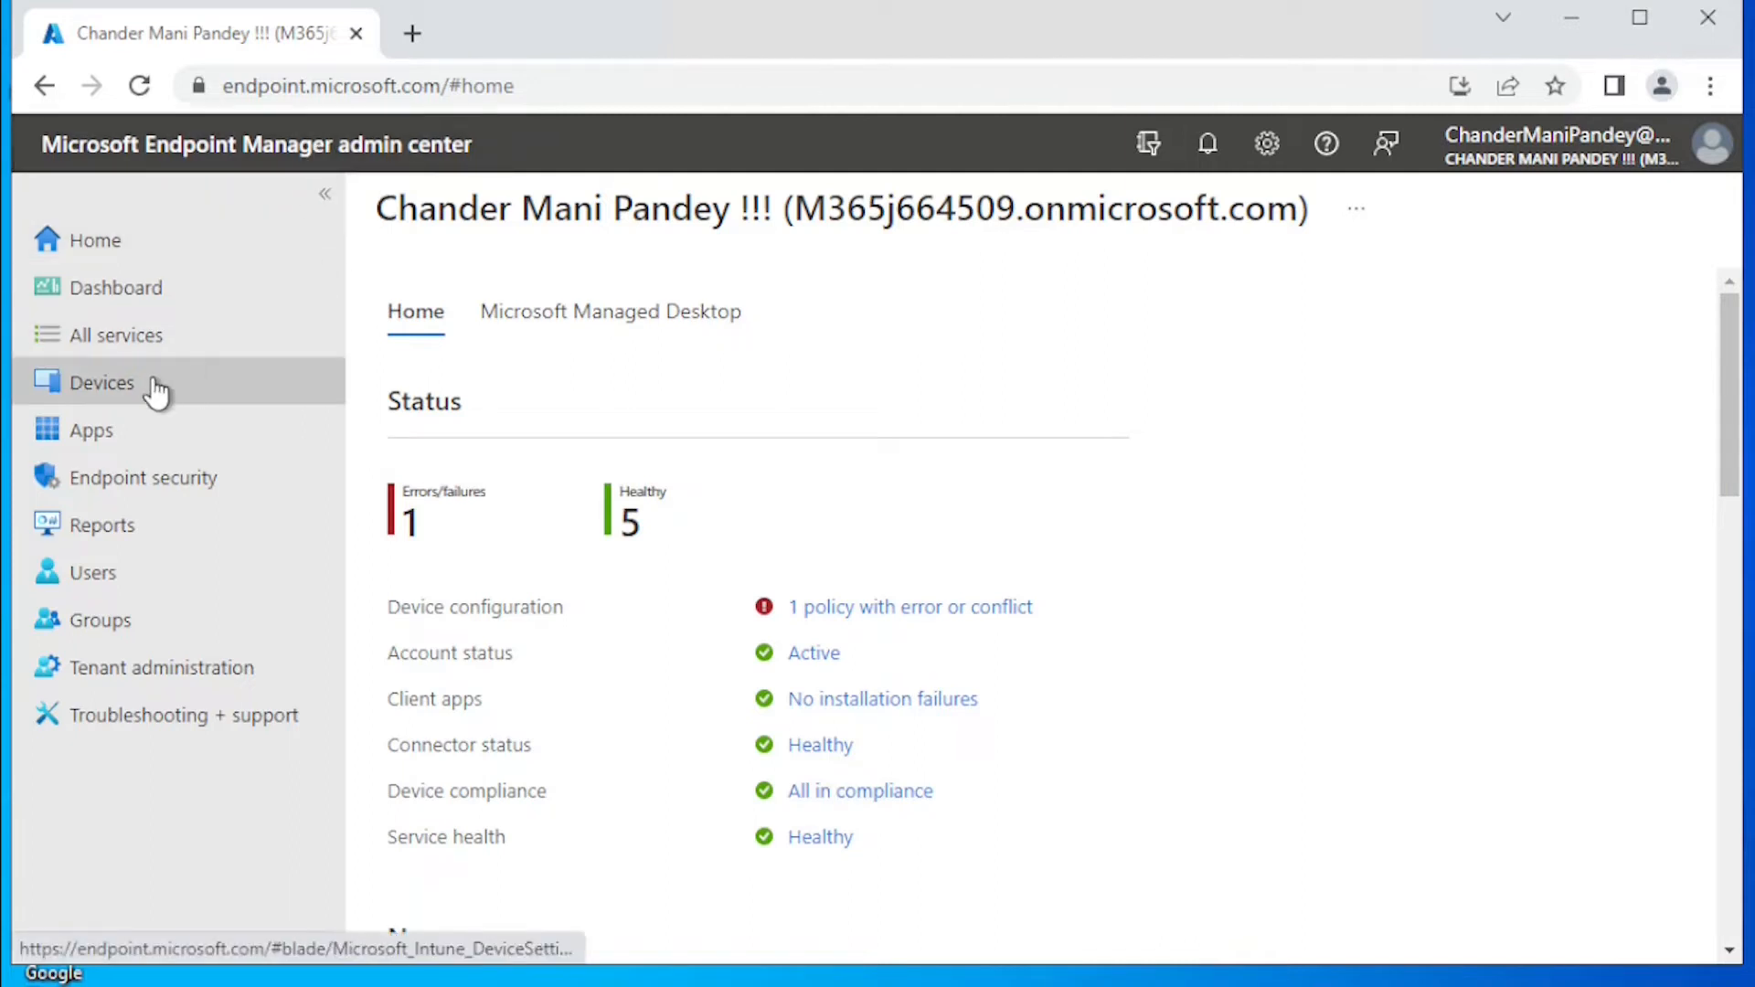
Step: Show the All devices list under Devices, including TEST-PC2
left_click(102, 382)
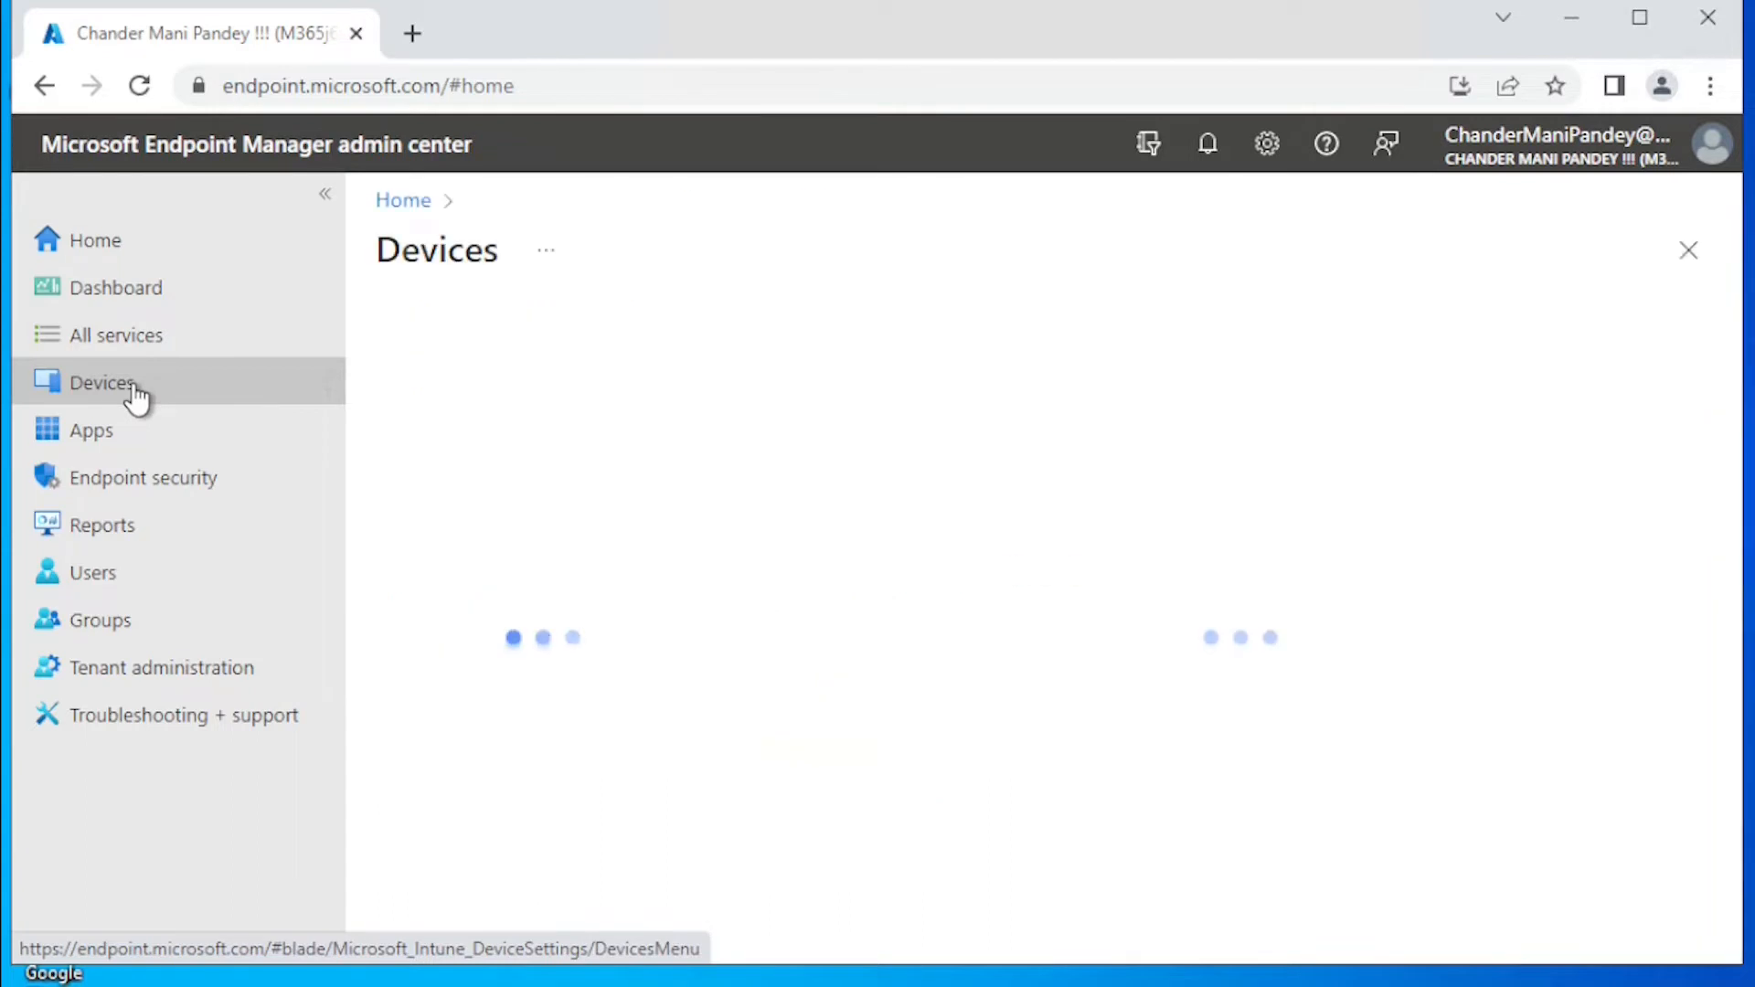
left_click(102, 382)
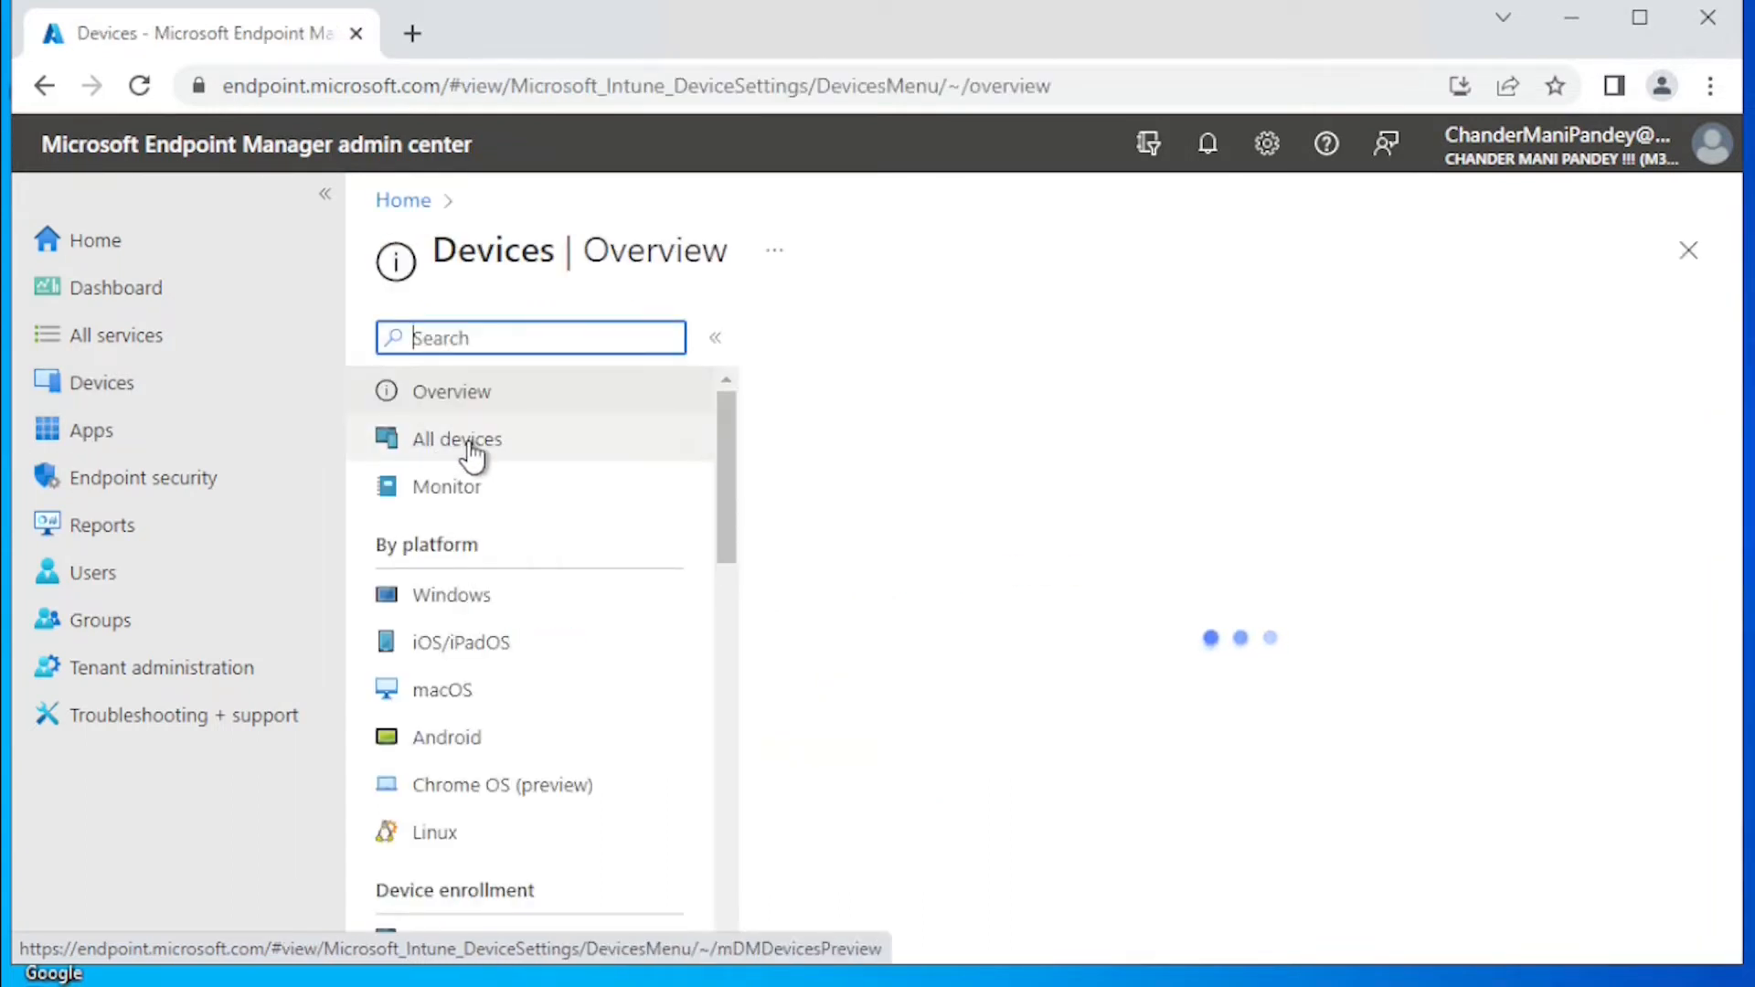
left_click(457, 439)
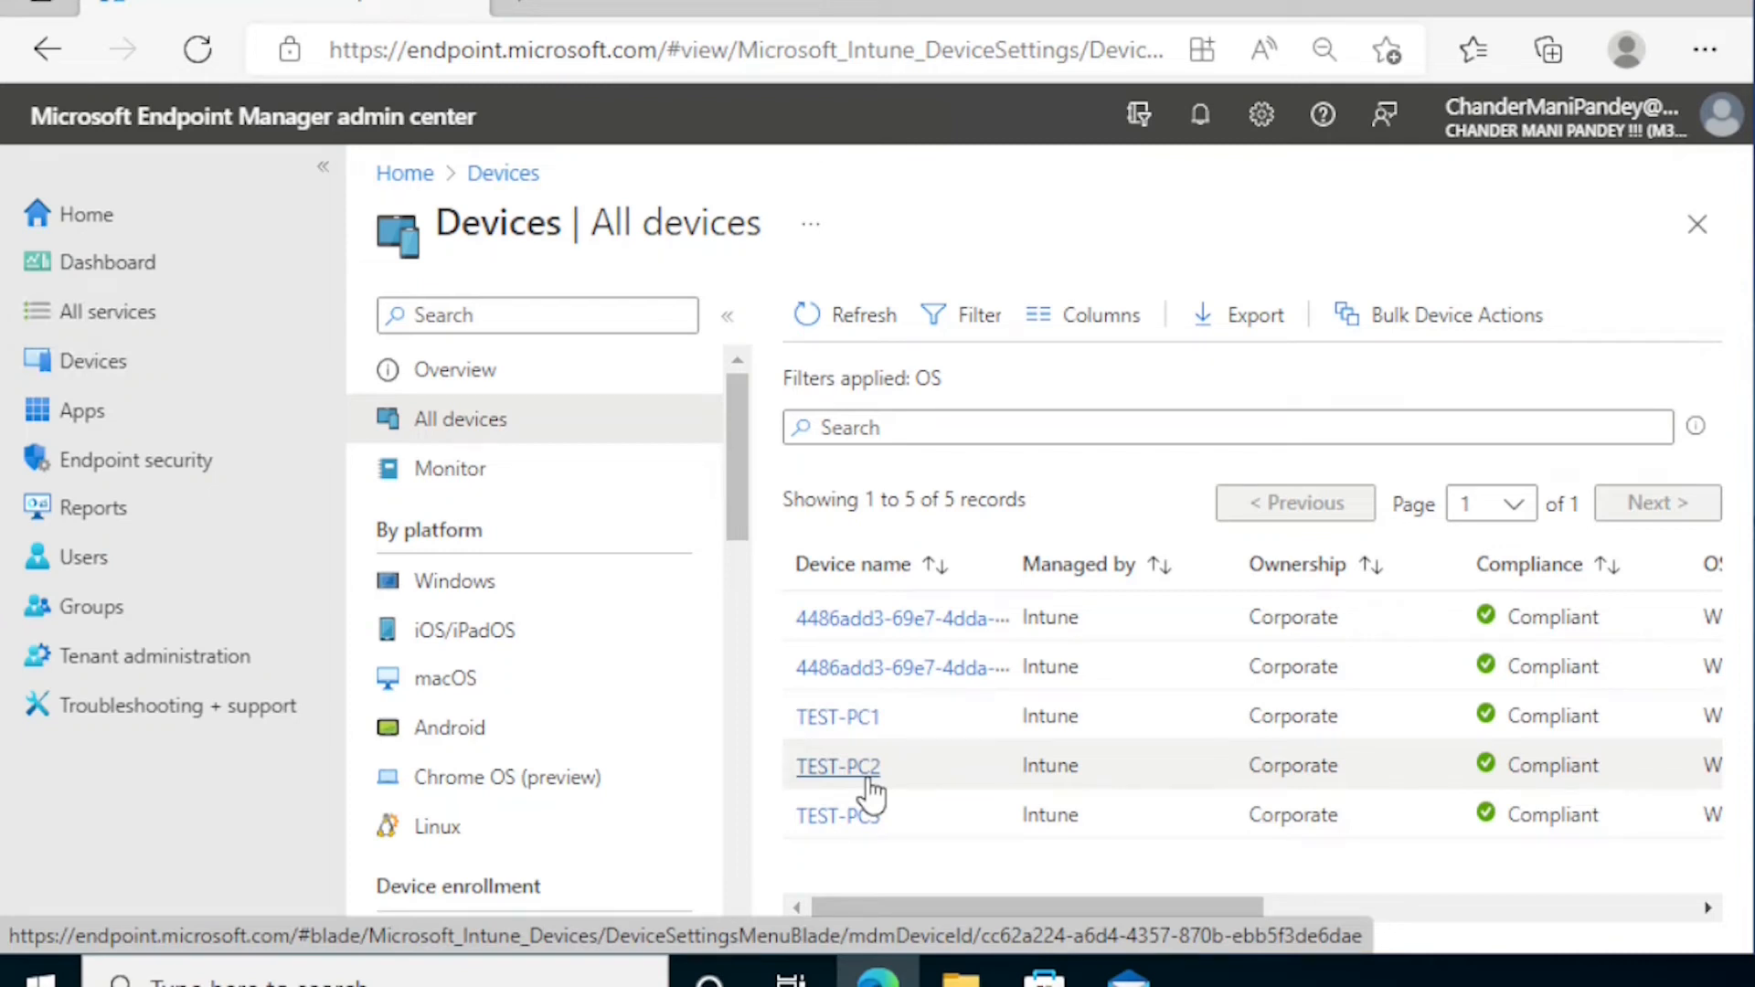
mouse_move(859, 785)
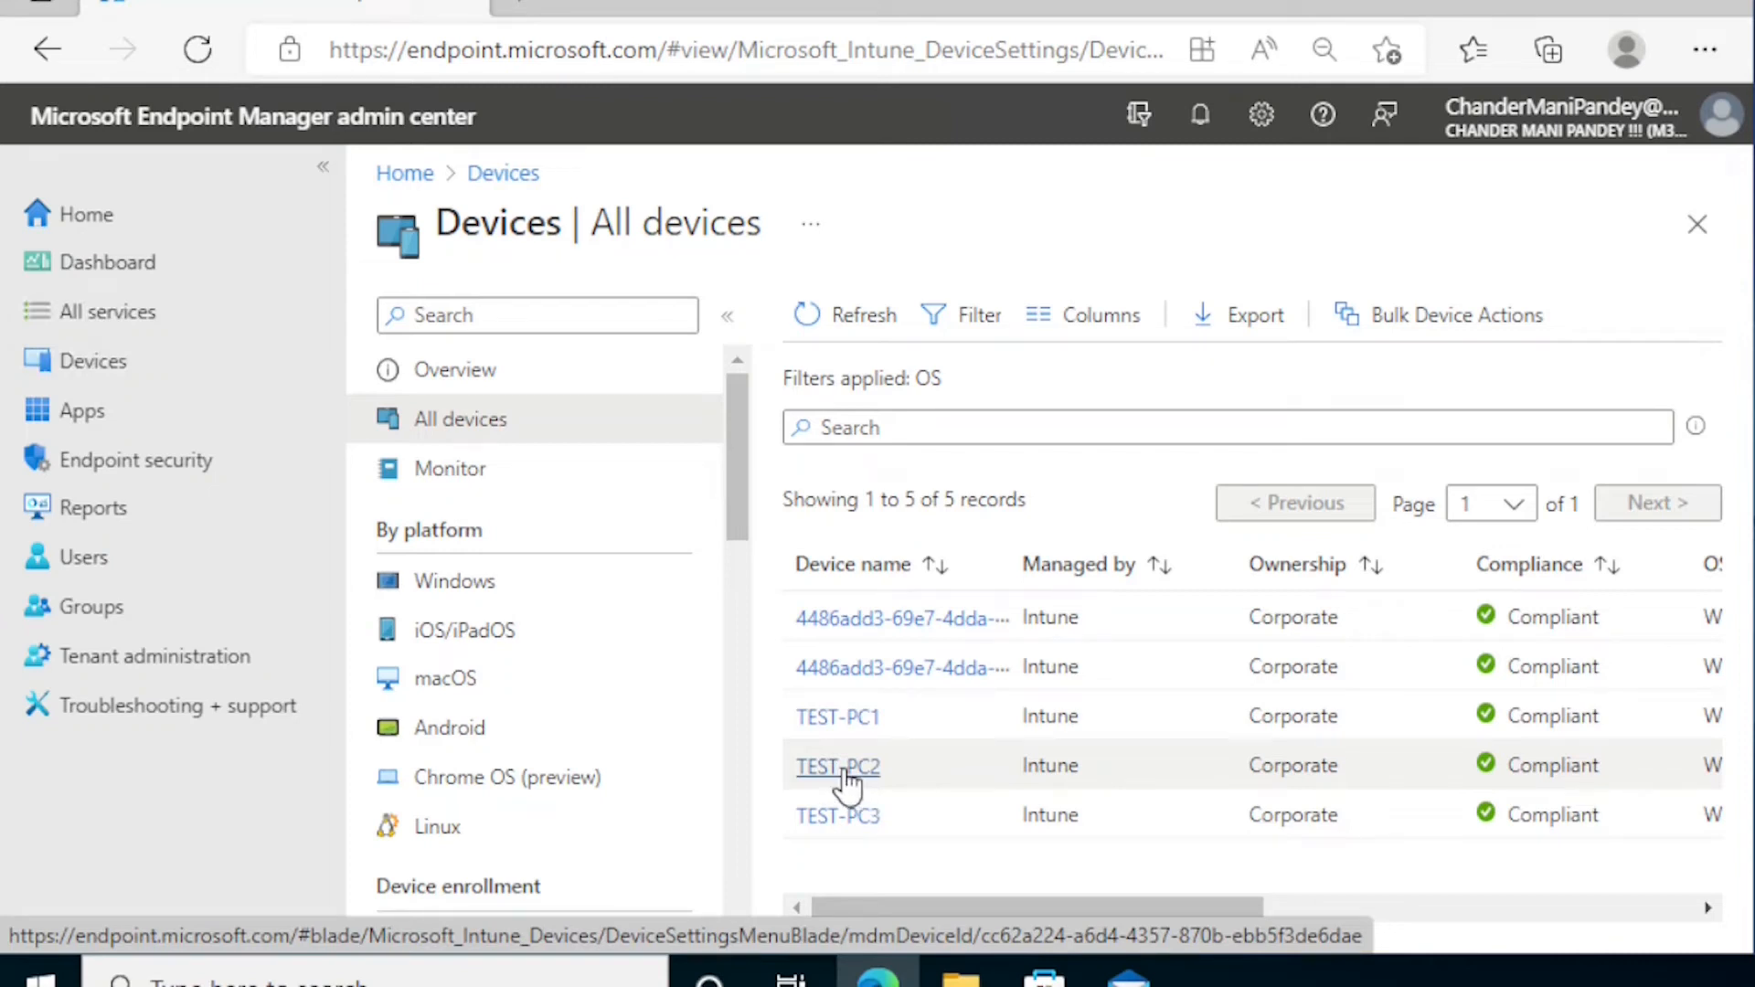
Step: Request Collect diagnostics for TEST-PC2 from its overflow device actions
left_click(837, 767)
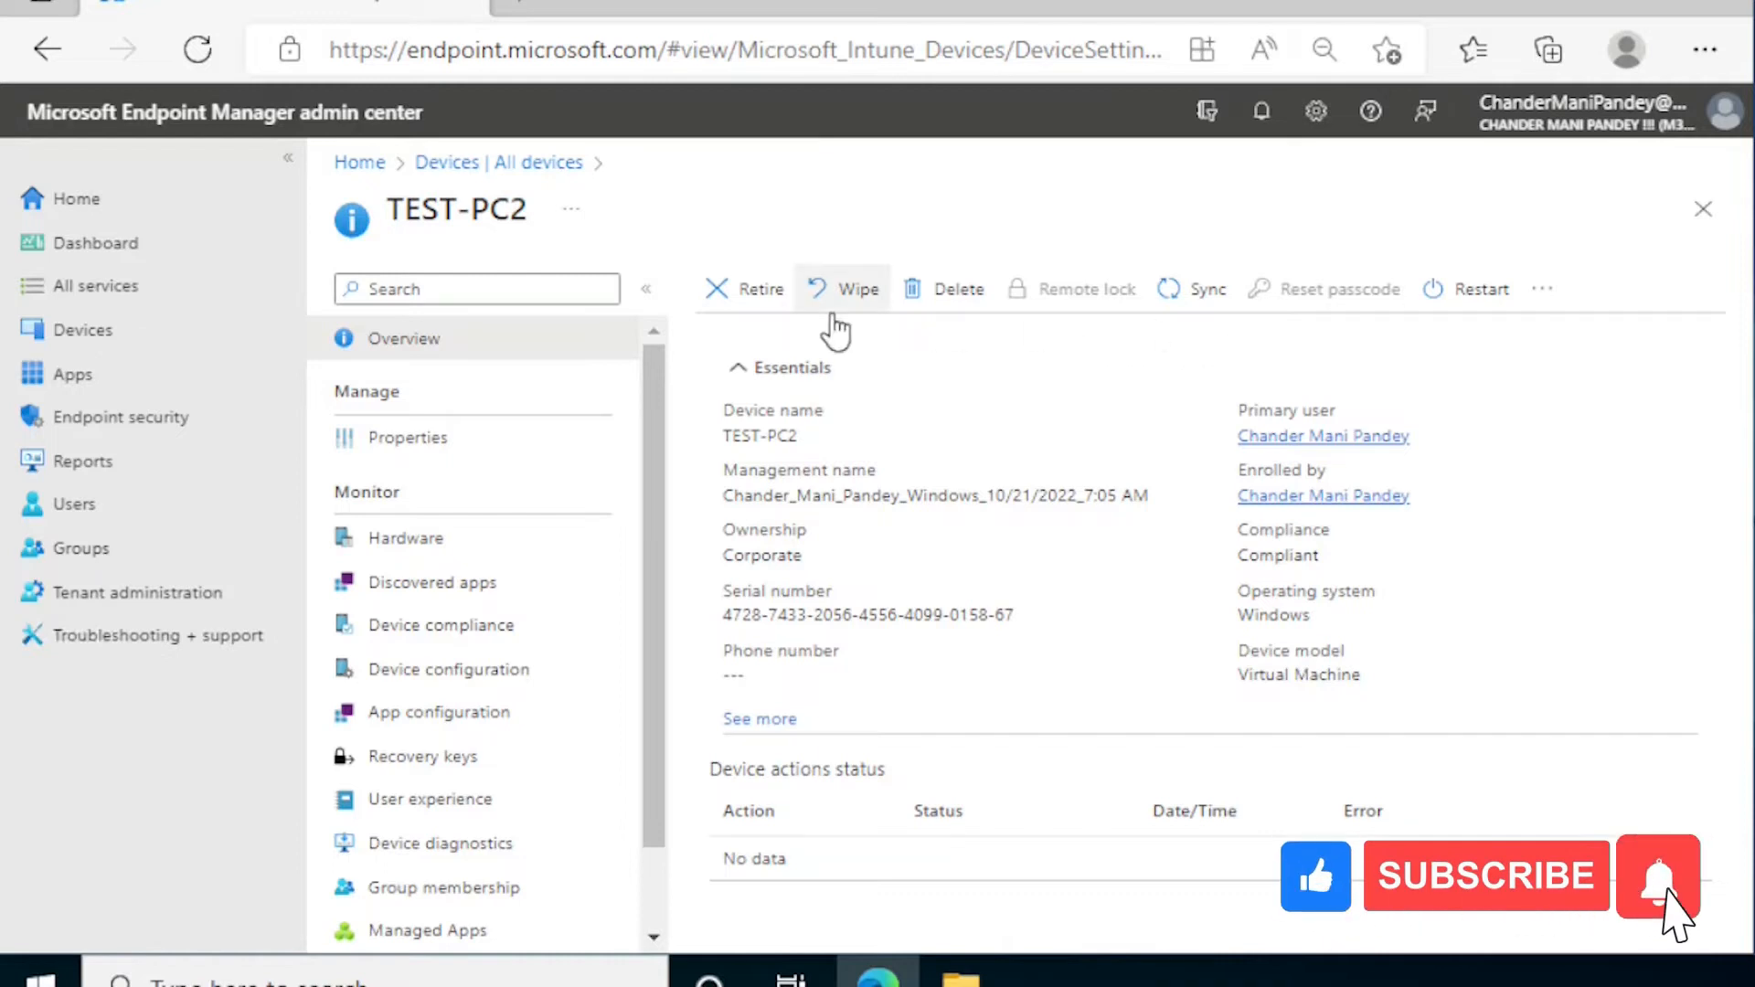
mouse_move(860, 289)
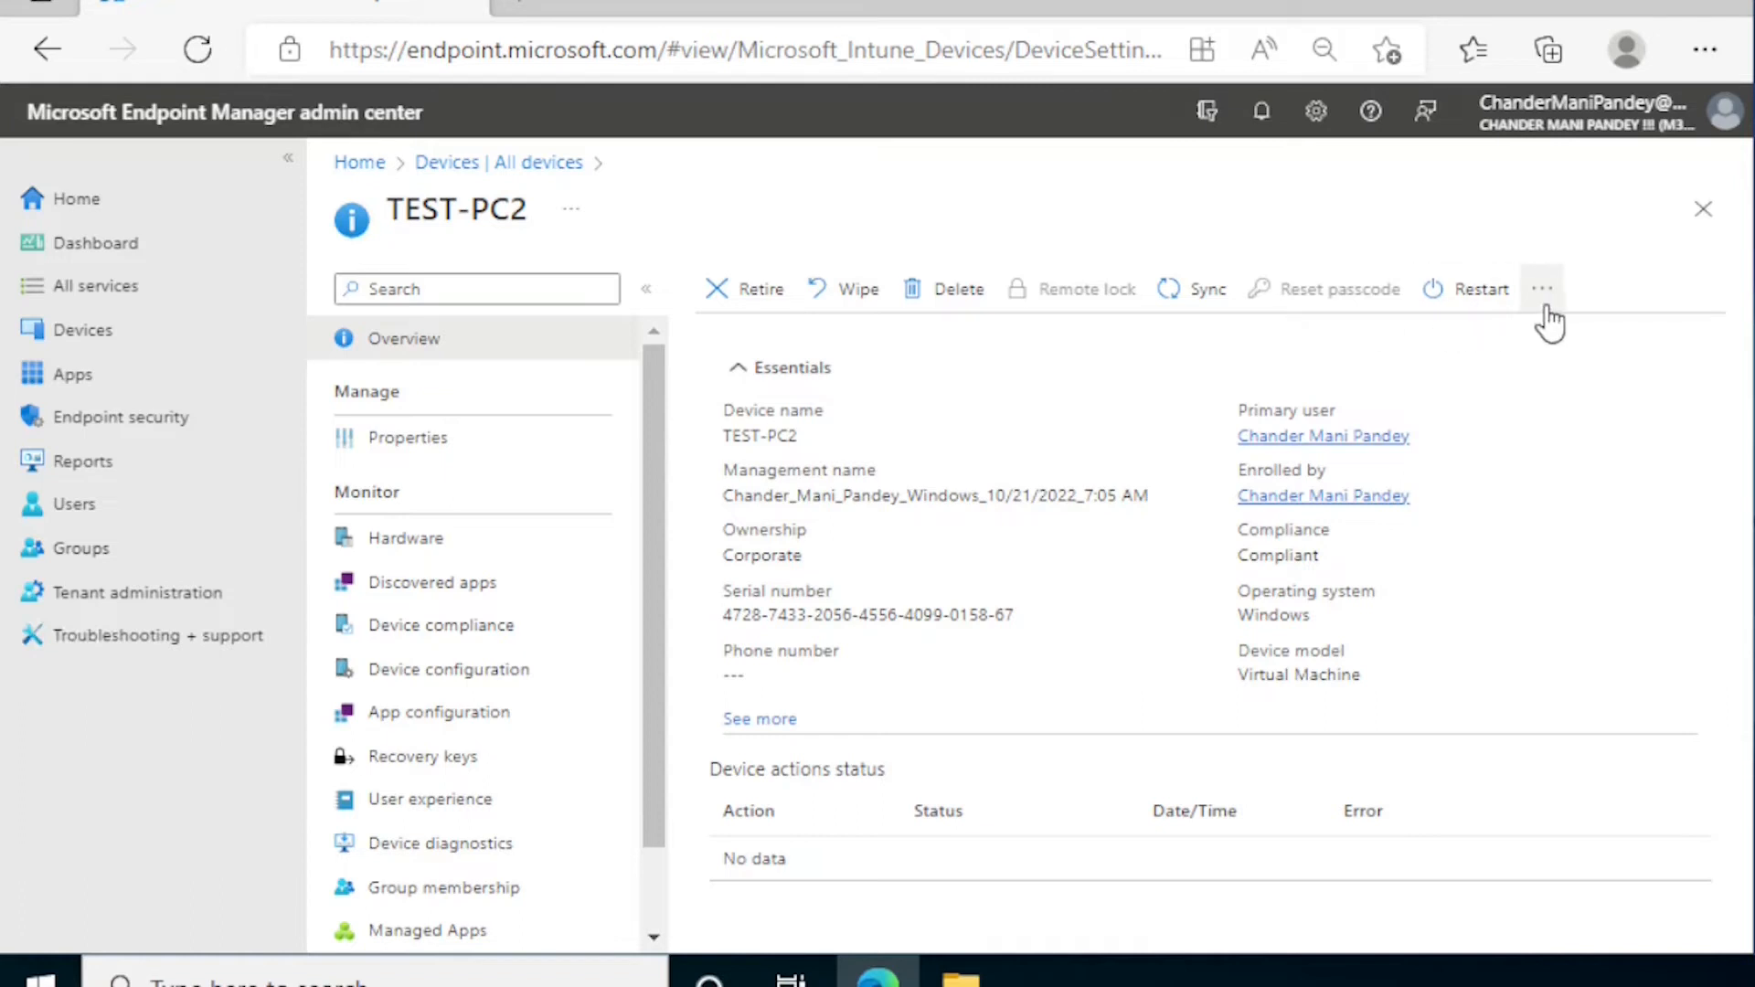
left_click(1543, 289)
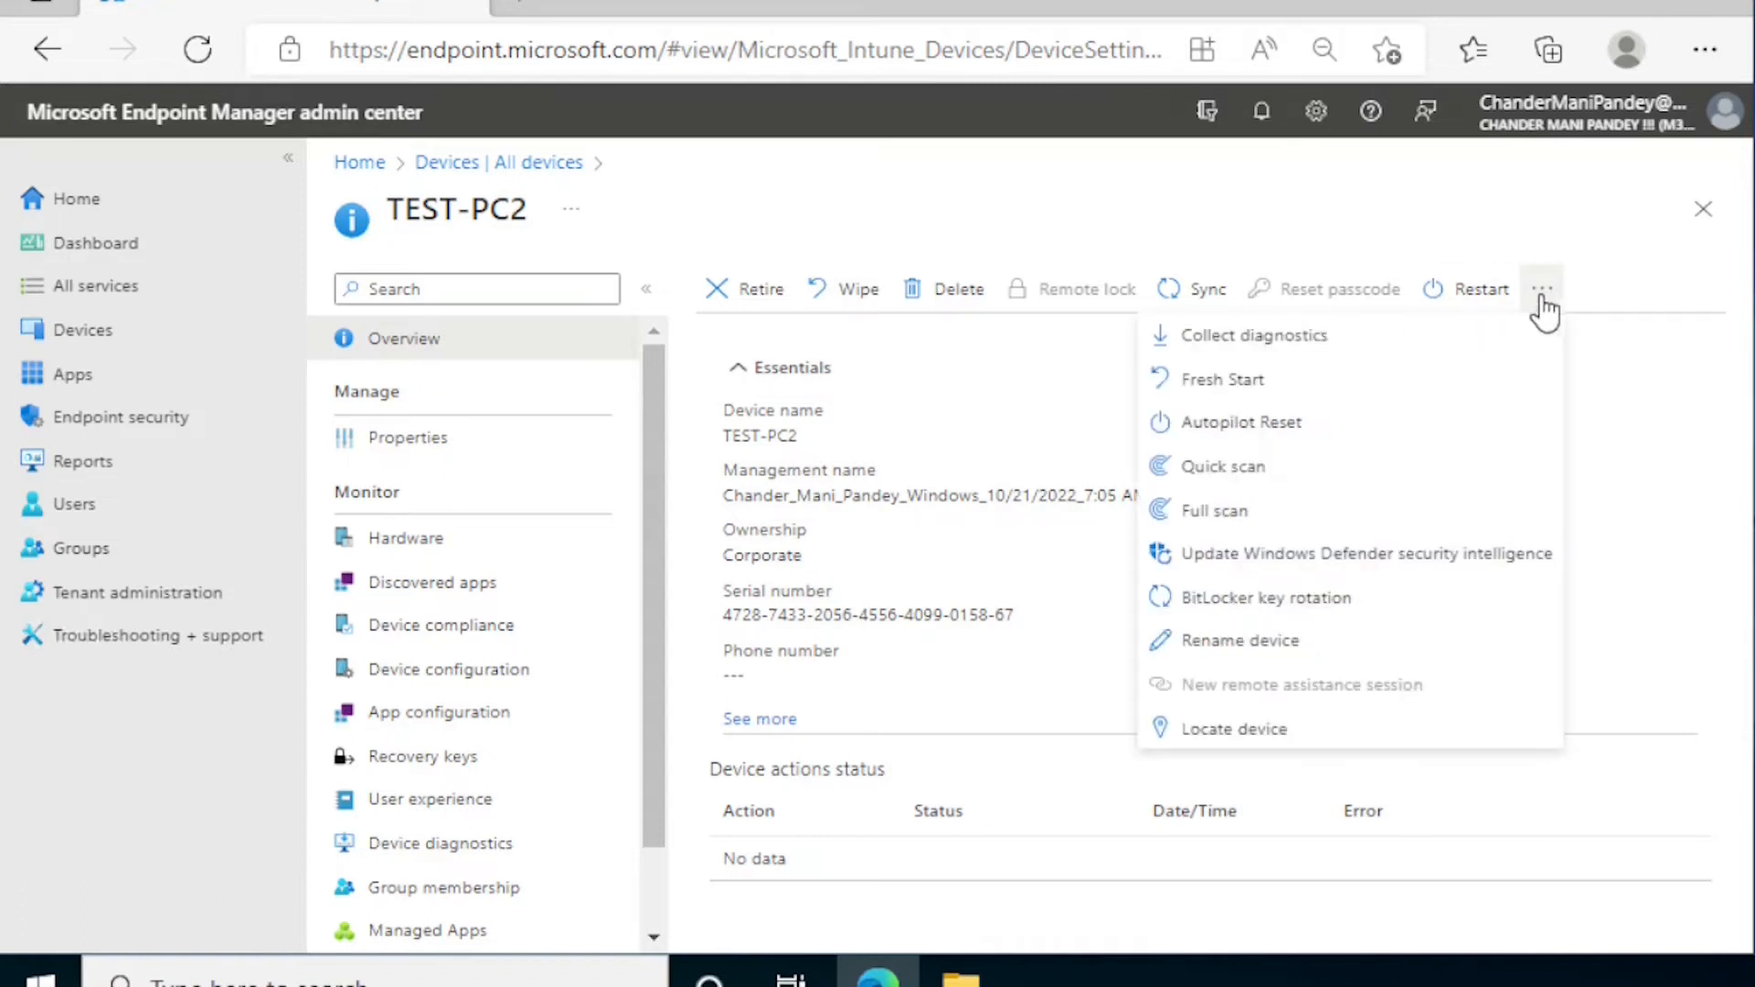
mouse_move(1231, 342)
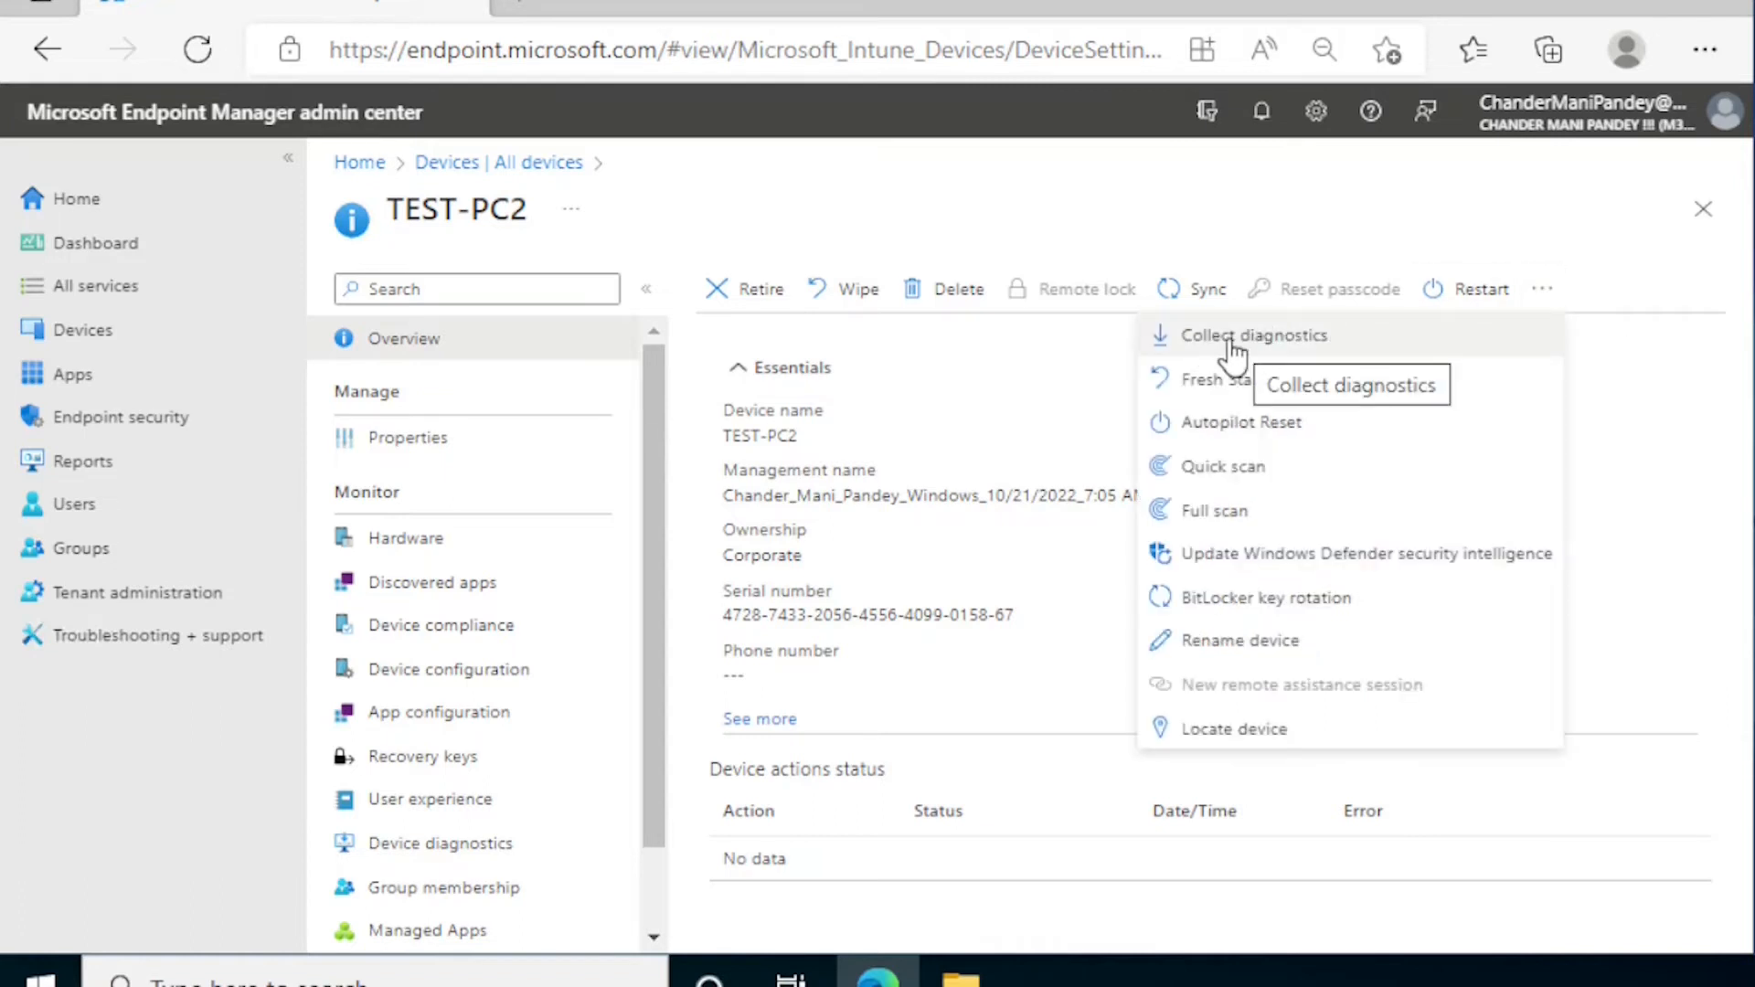
left_click(1254, 335)
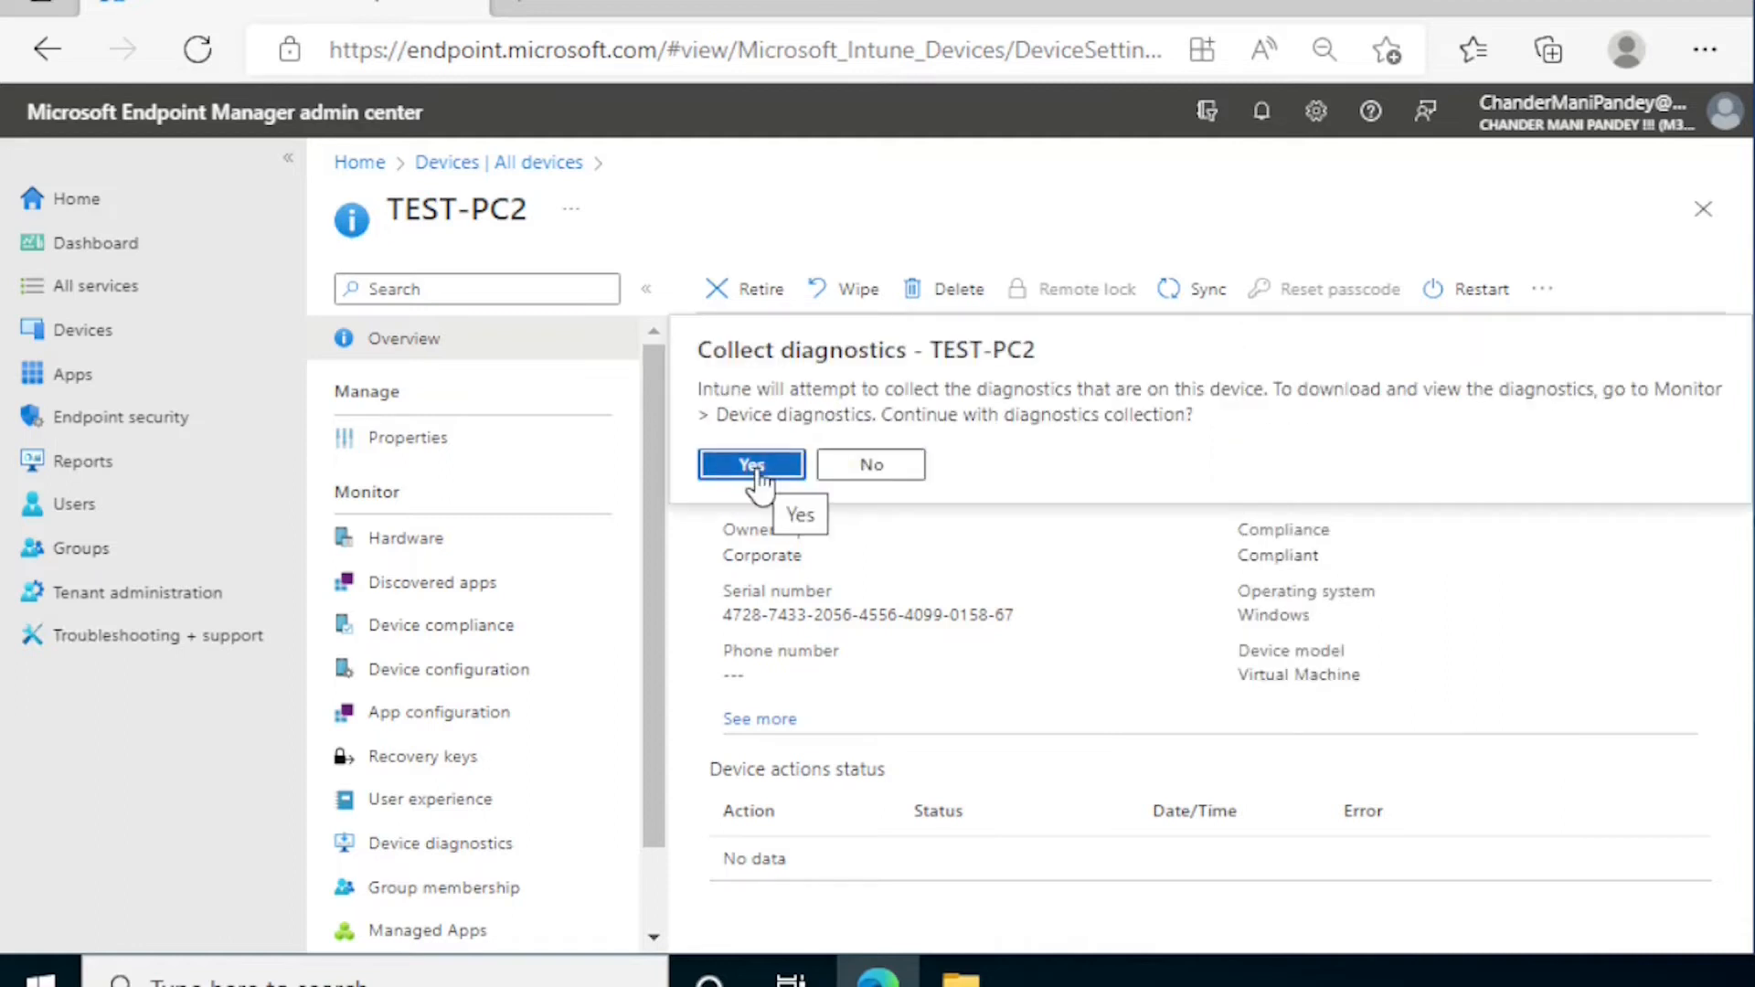
Step: Confirm Yes to start collecting diagnostics from TEST-PC2
left_click(750, 465)
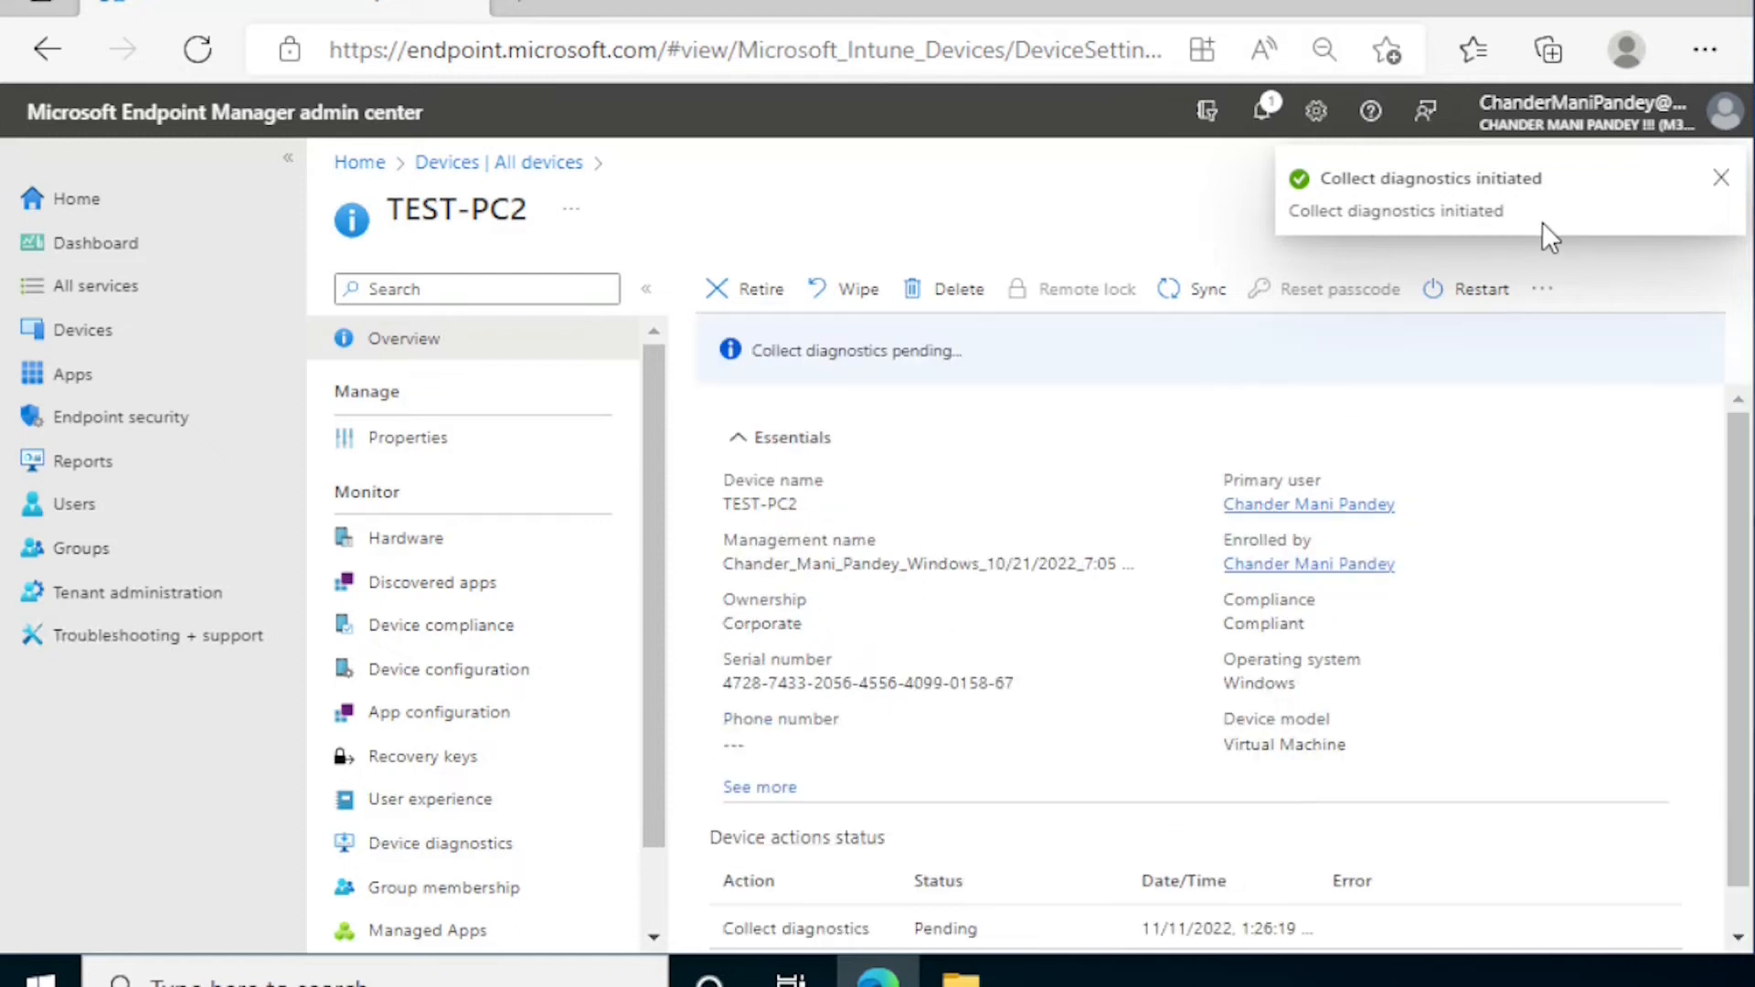
mouse_move(878, 412)
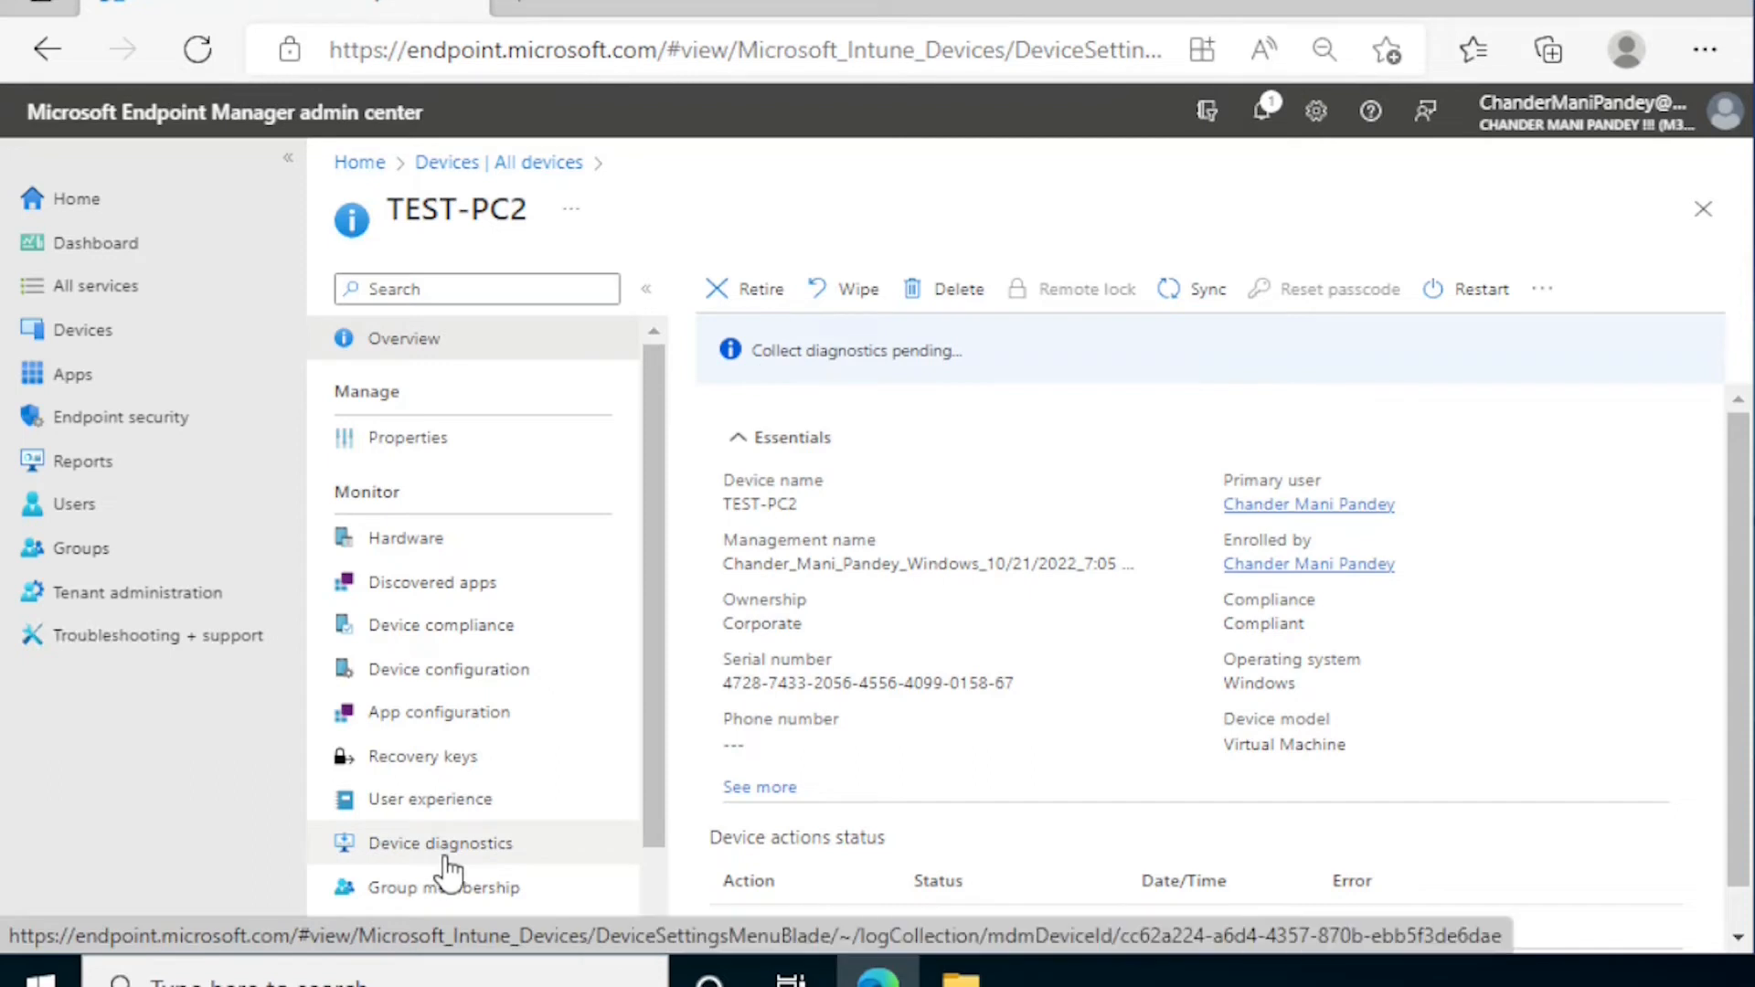
Step: Review TEST-PC2's Device diagnostics status details until the request shows Complete
left_click(441, 843)
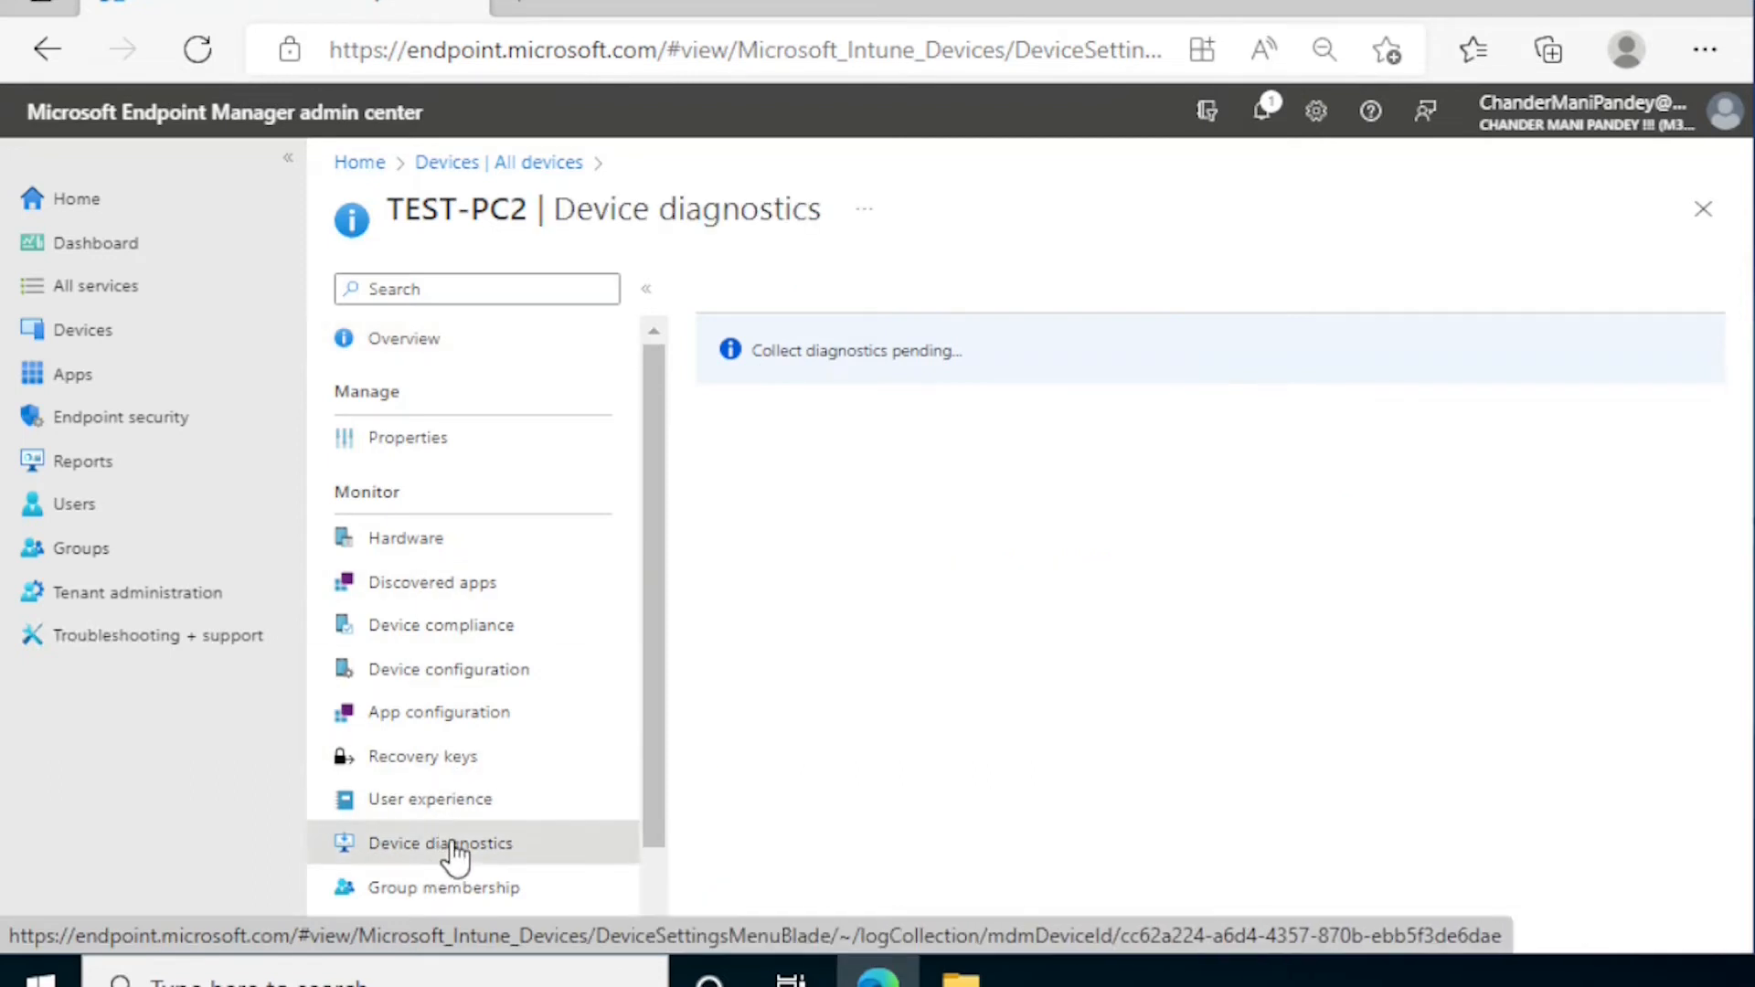
left_click(441, 843)
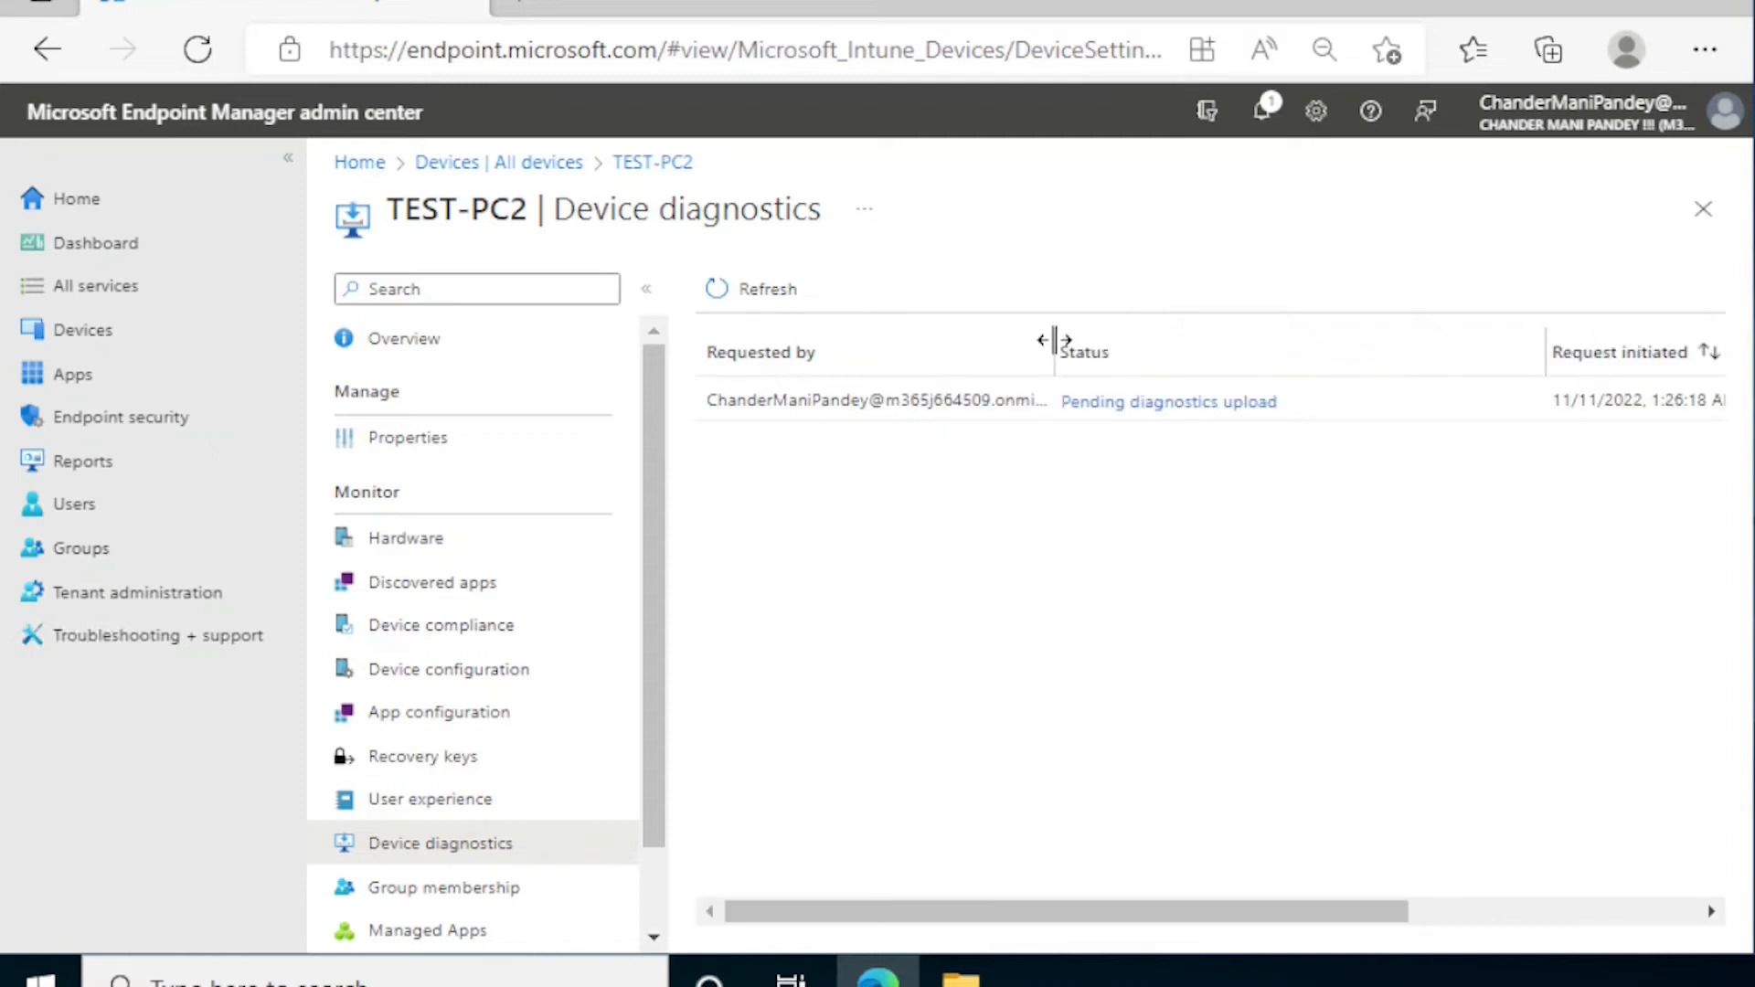
left_click(1169, 401)
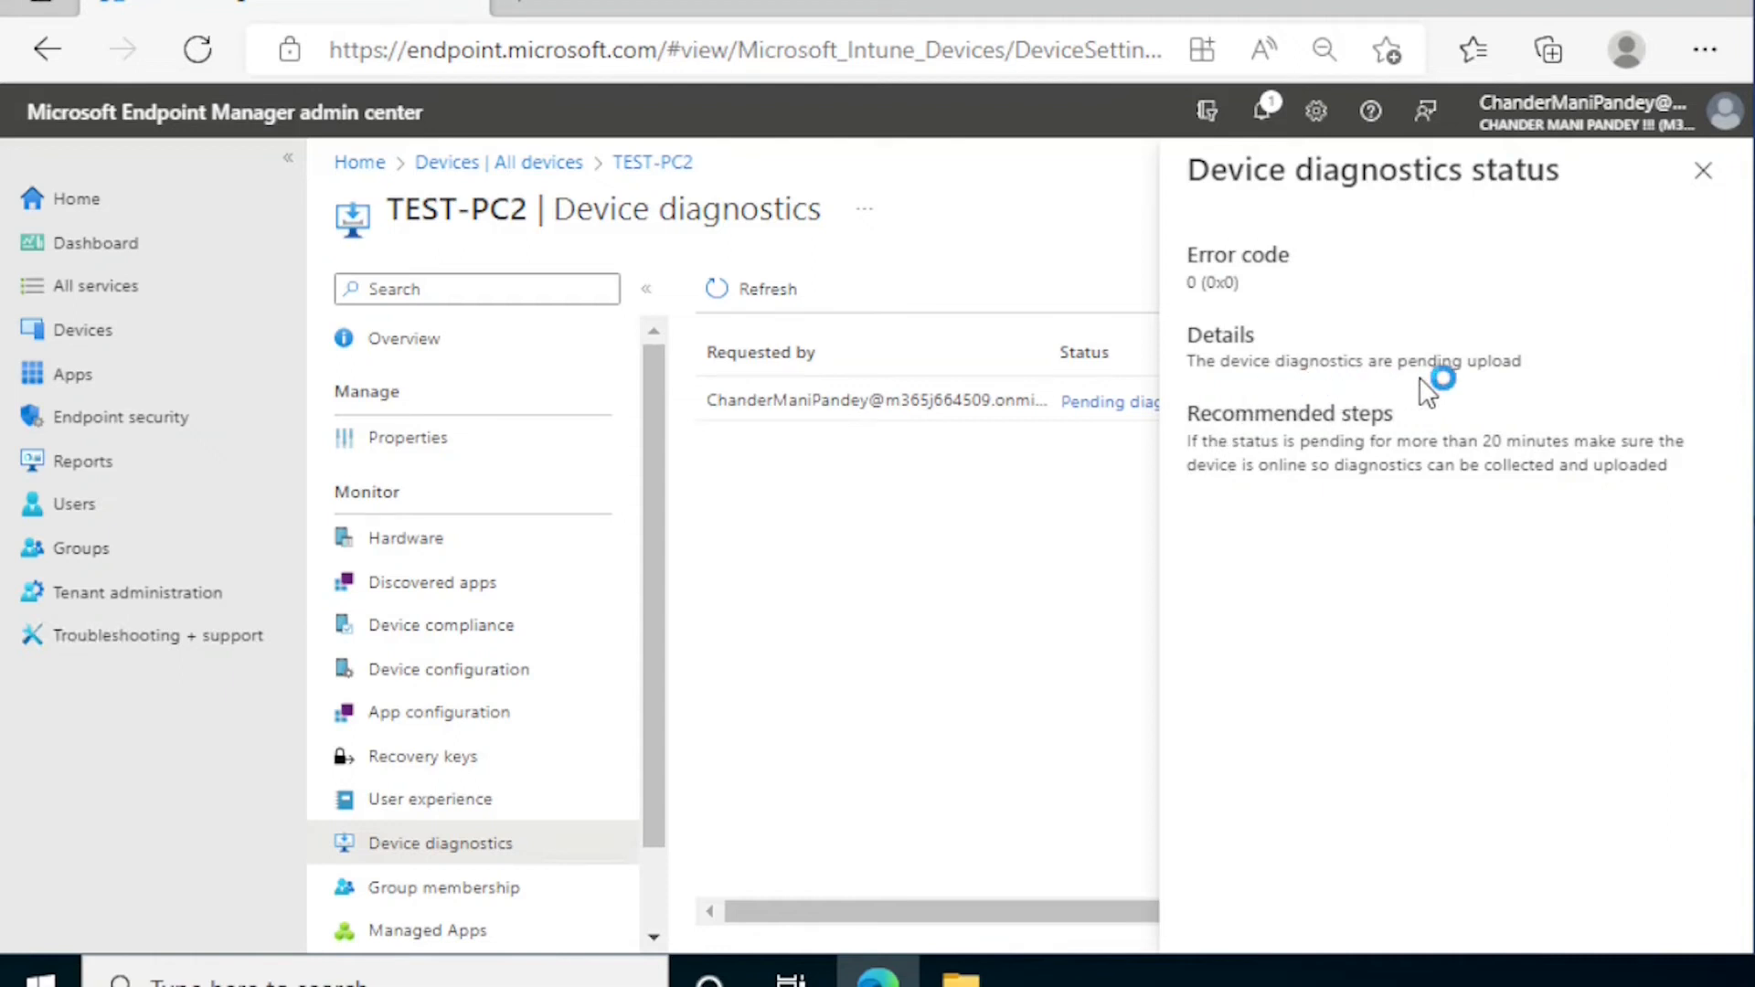
mouse_move(1231, 462)
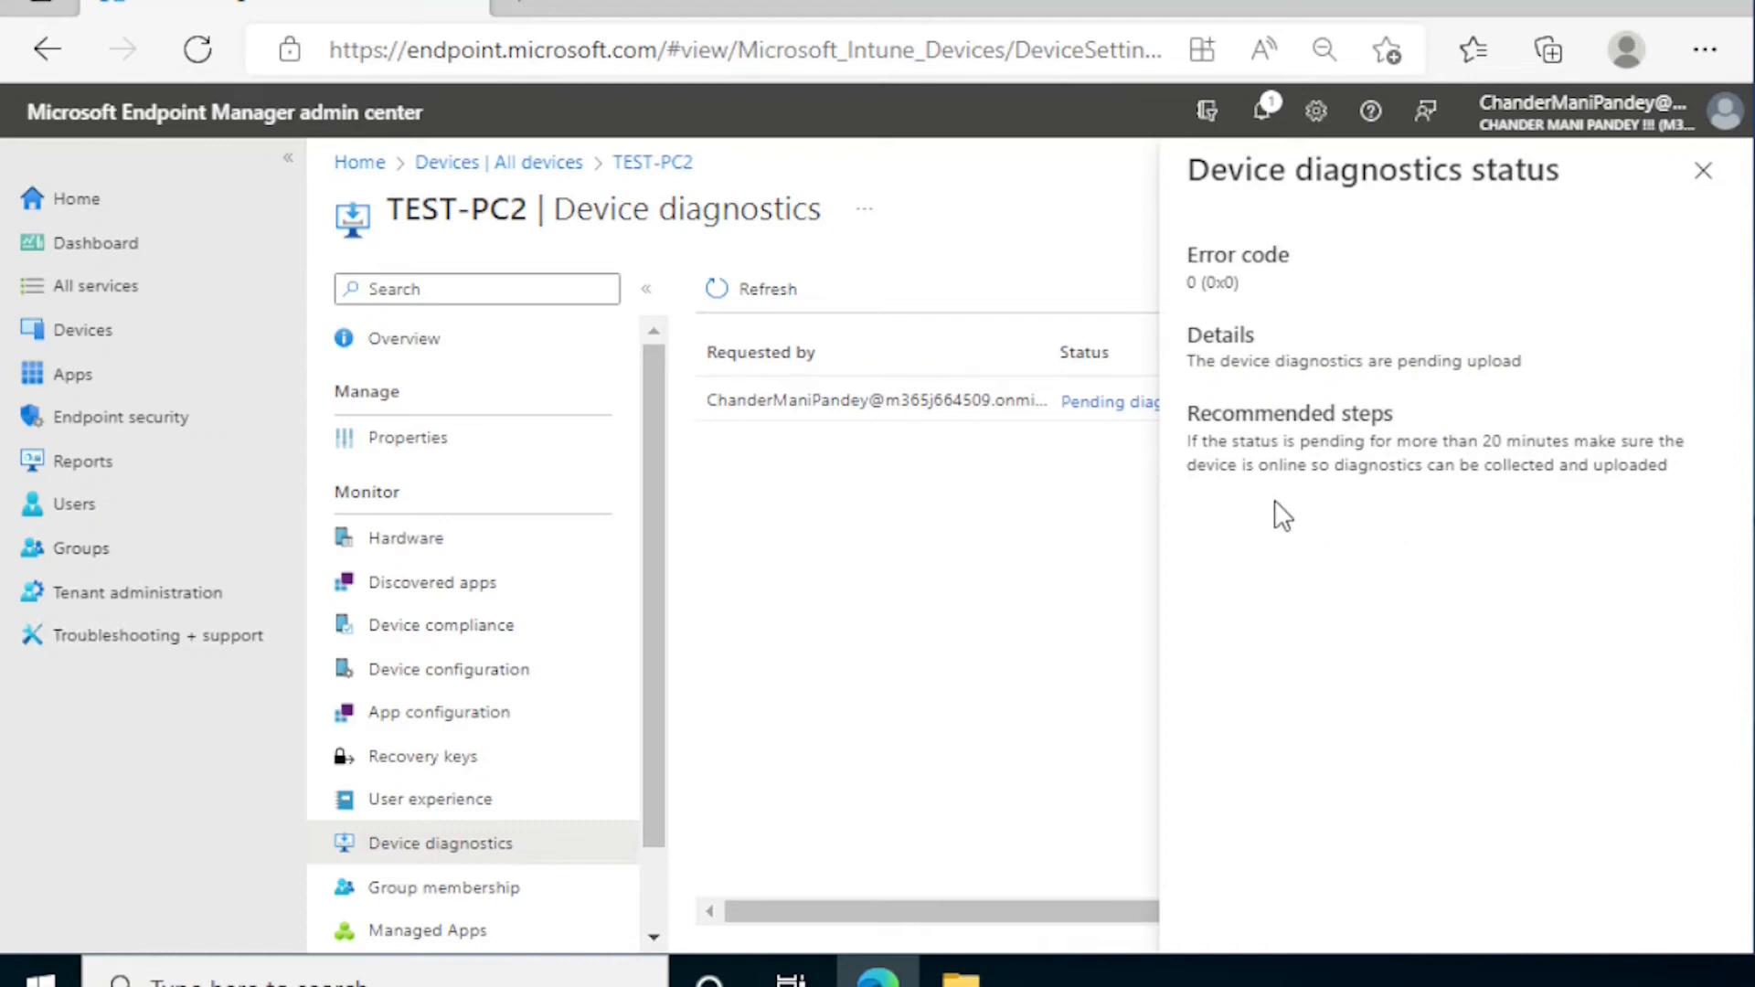
mouse_move(1479, 506)
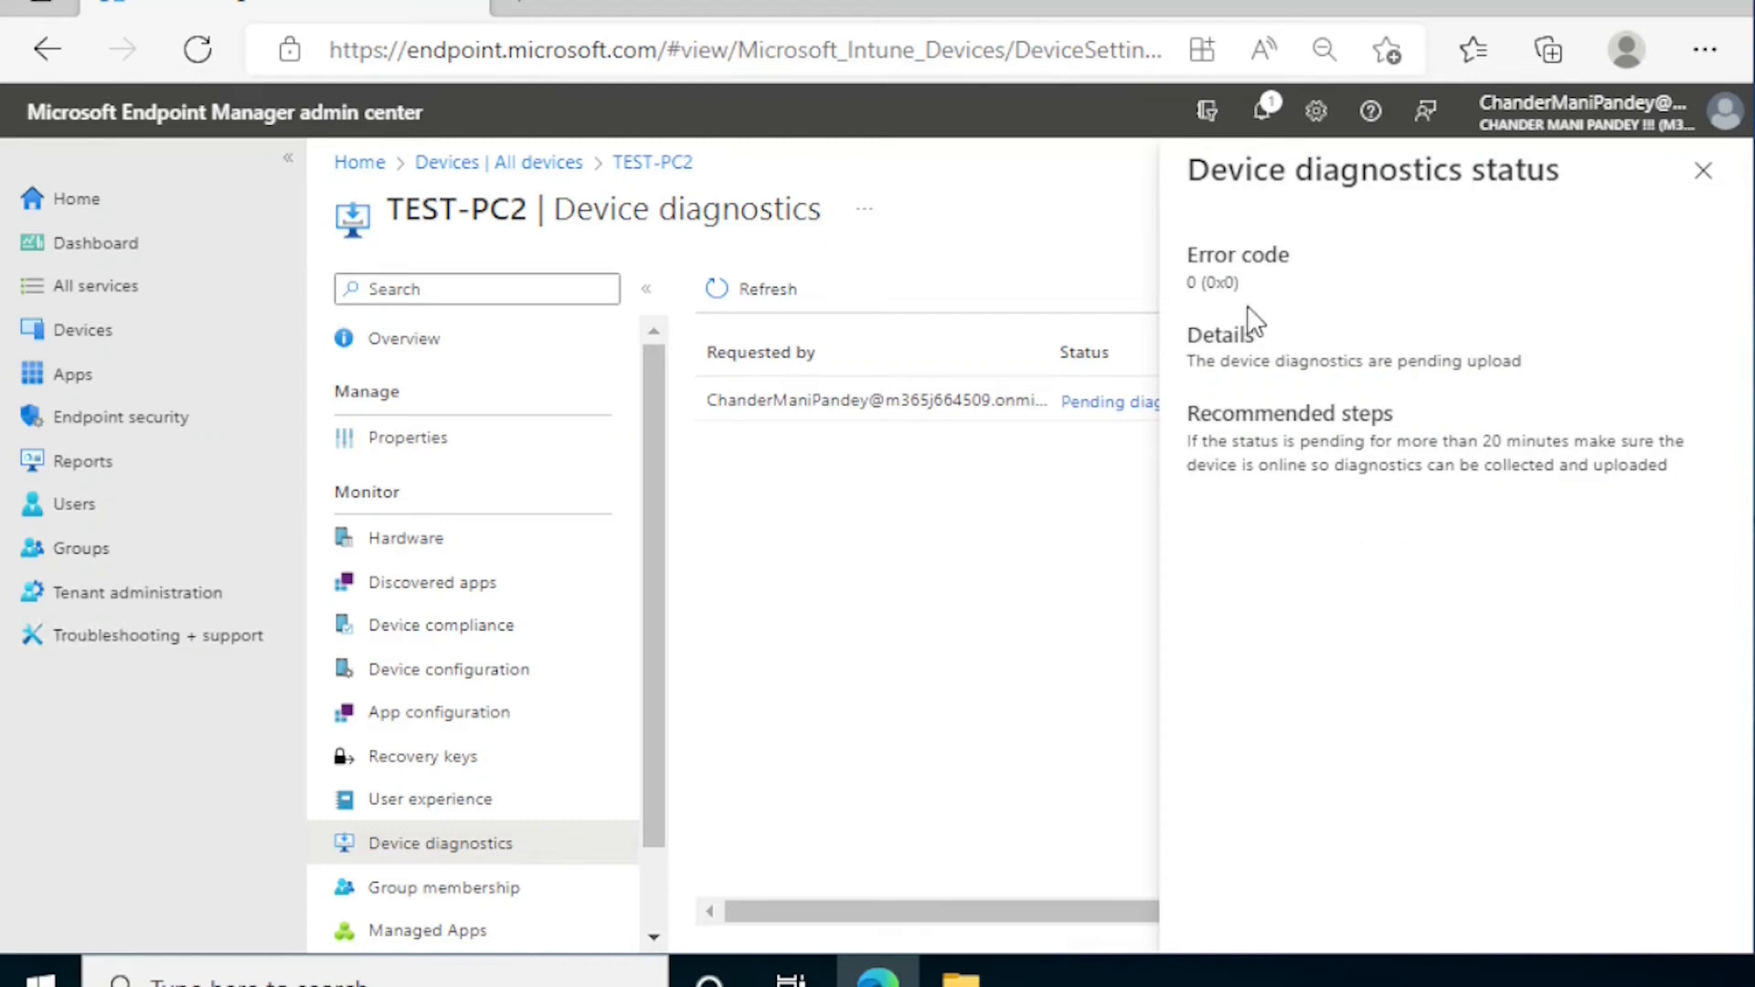
double_click(1210, 255)
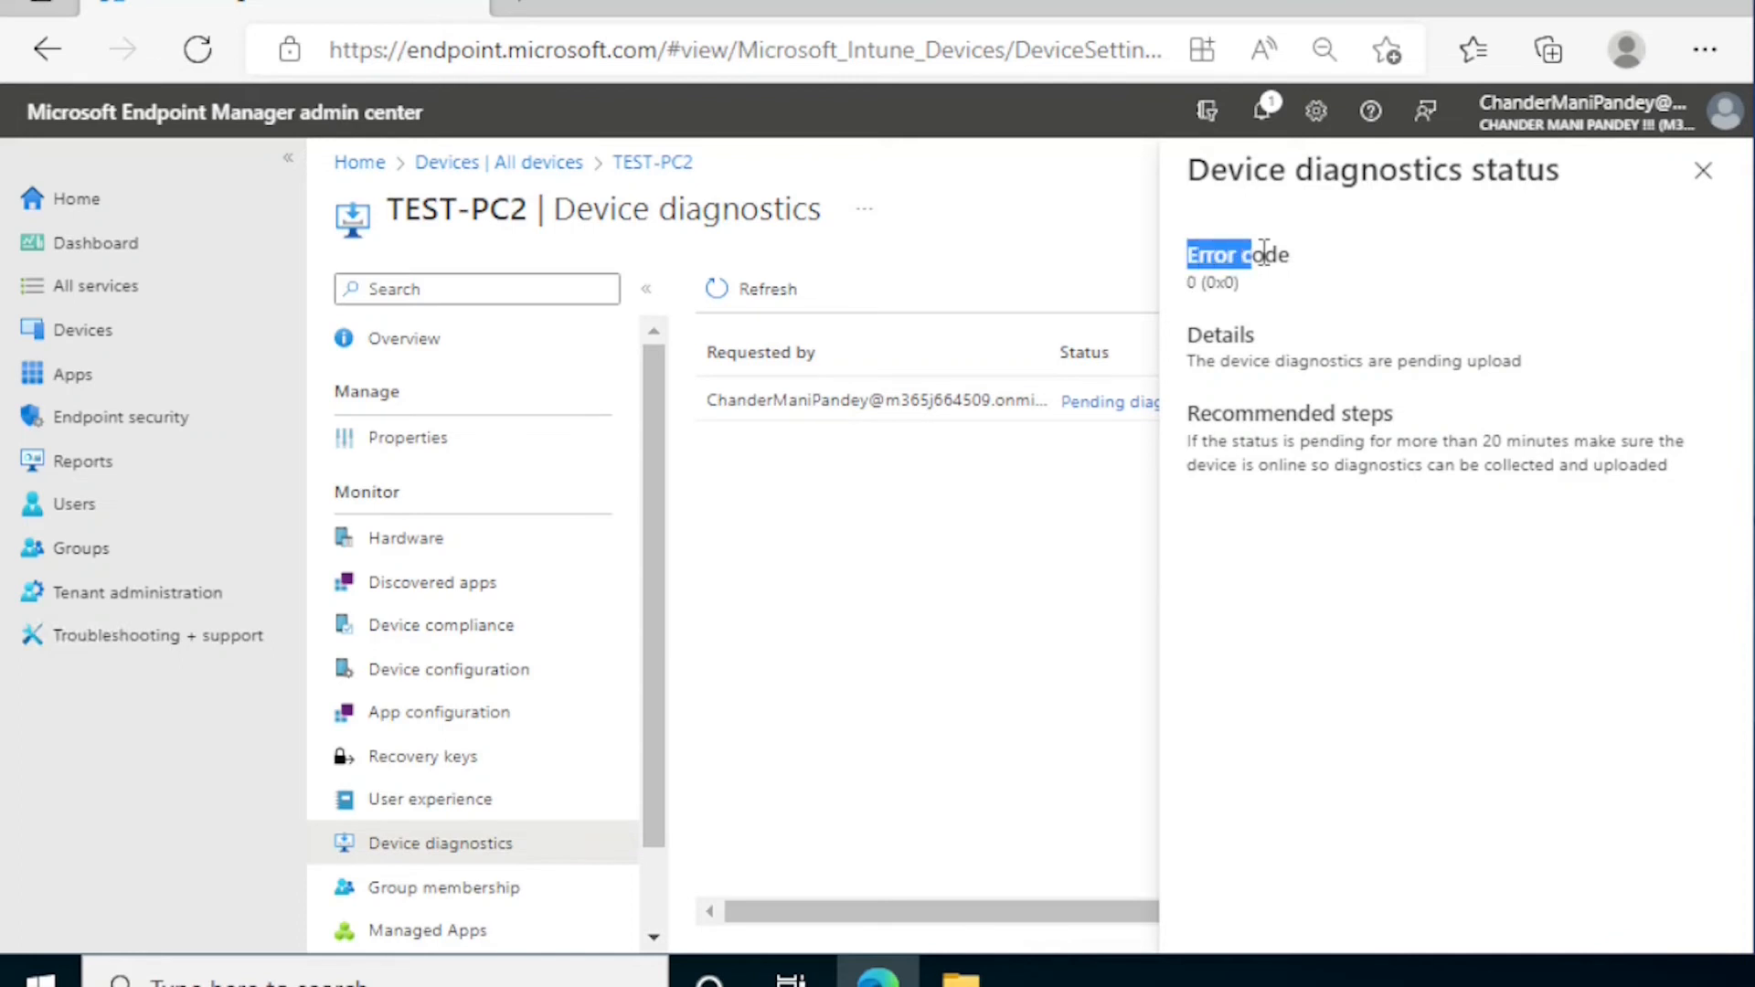
left_click_drag(1225, 254, 1220, 282)
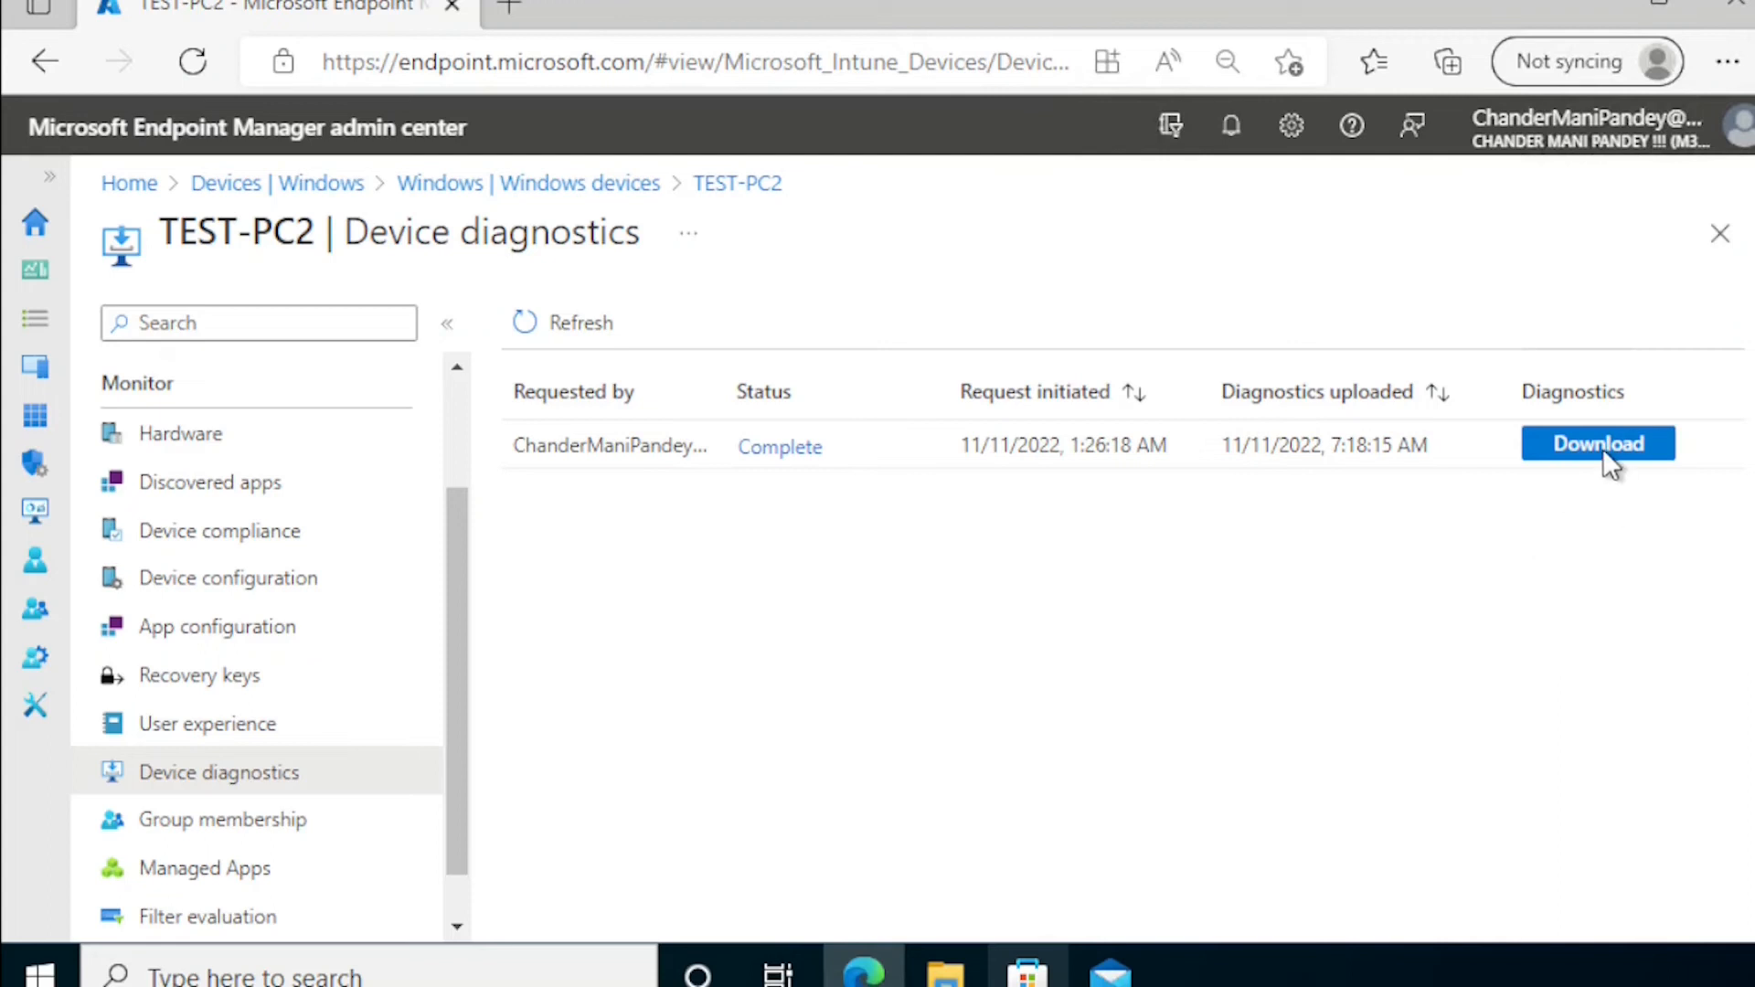
Step: Download TEST-PC2's diagnostics and open the DiagLogs zip in File Explorer
left_click(1599, 443)
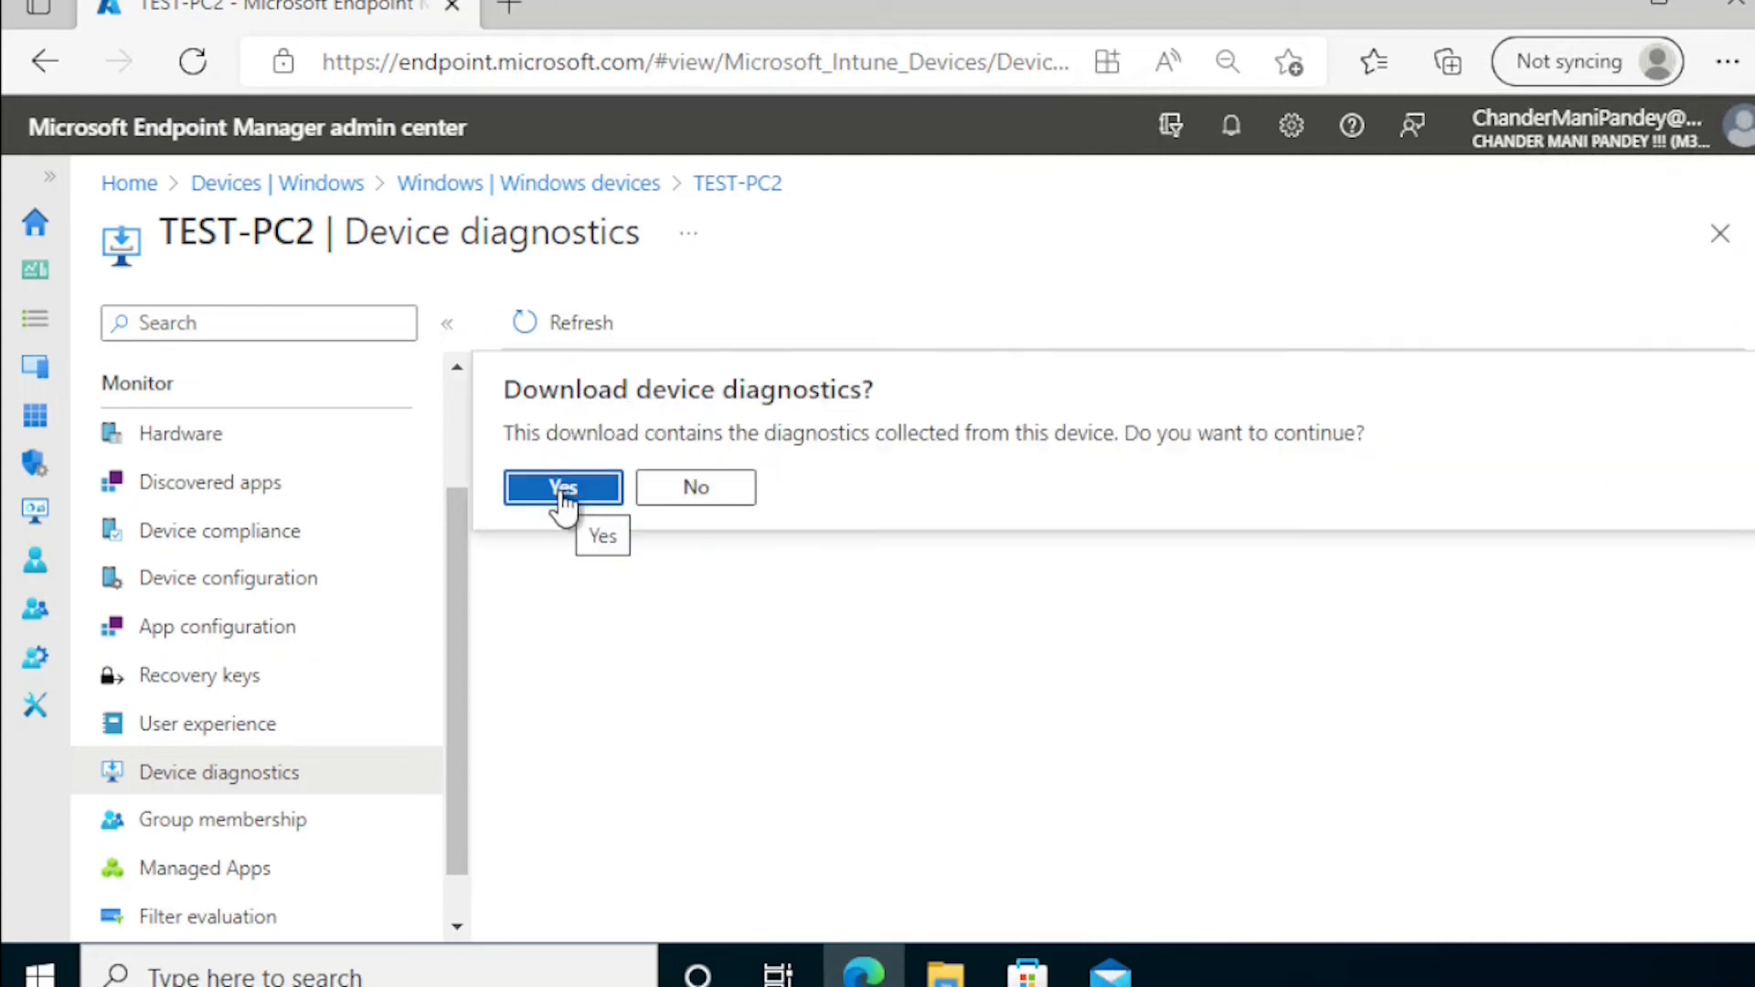
left_click(562, 486)
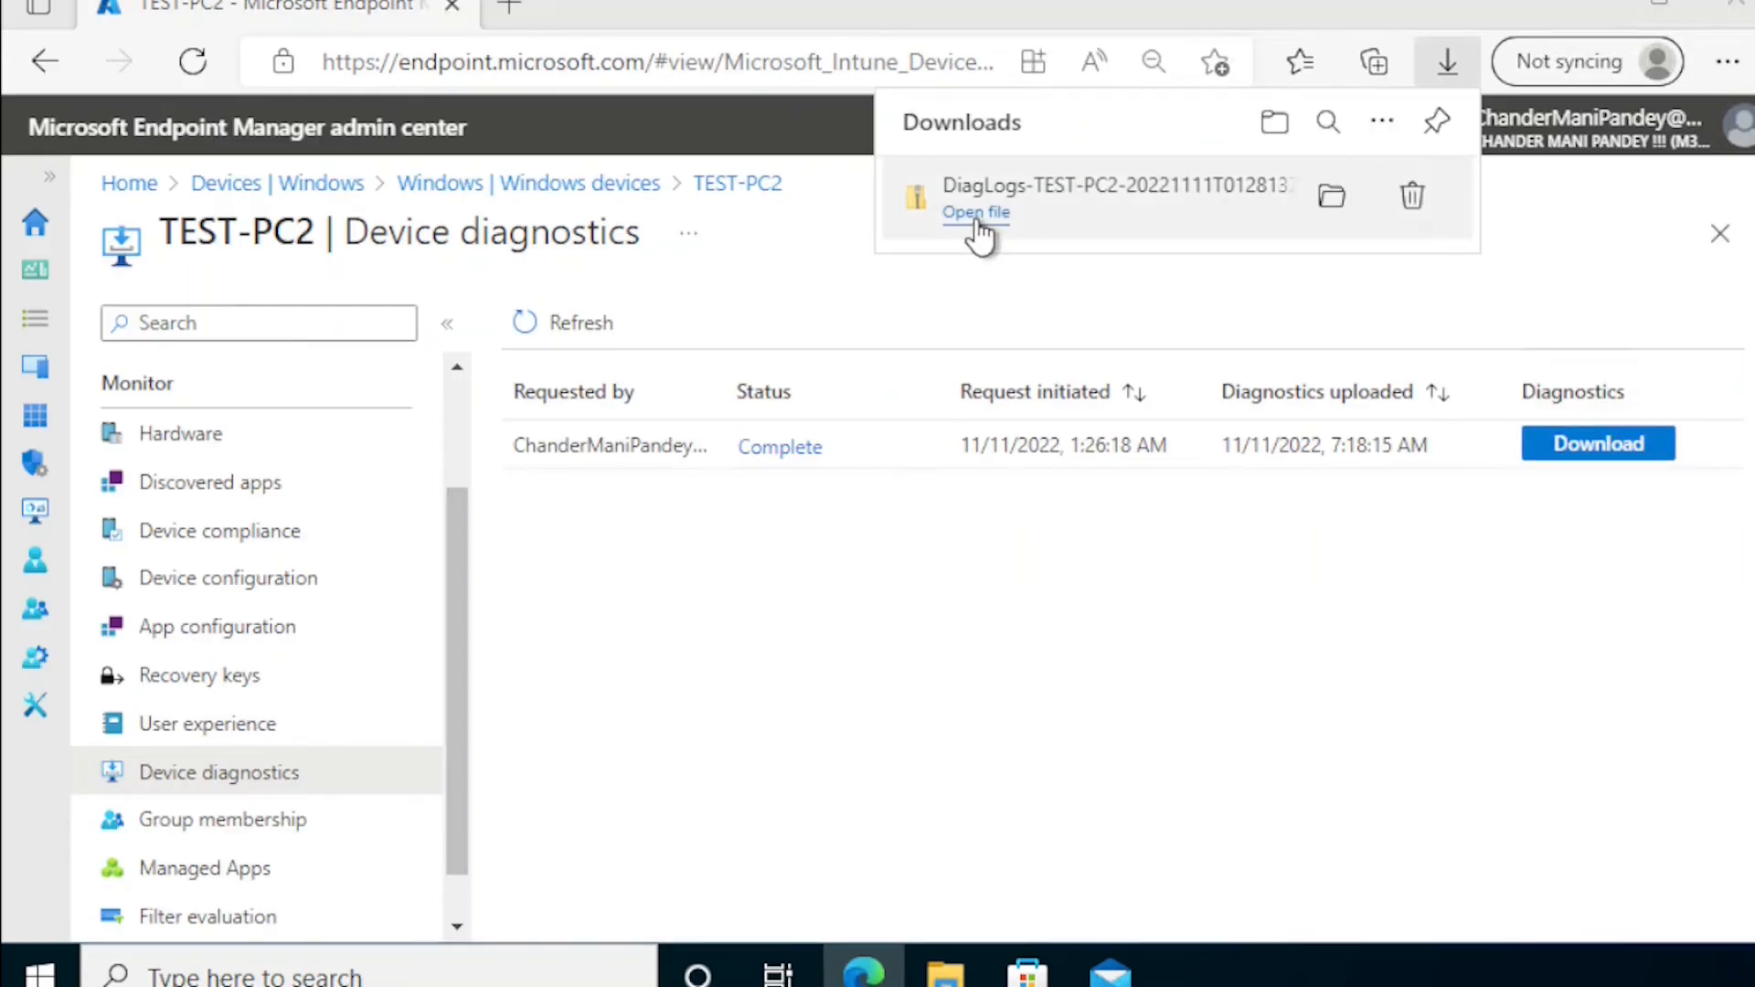
left_click(975, 212)
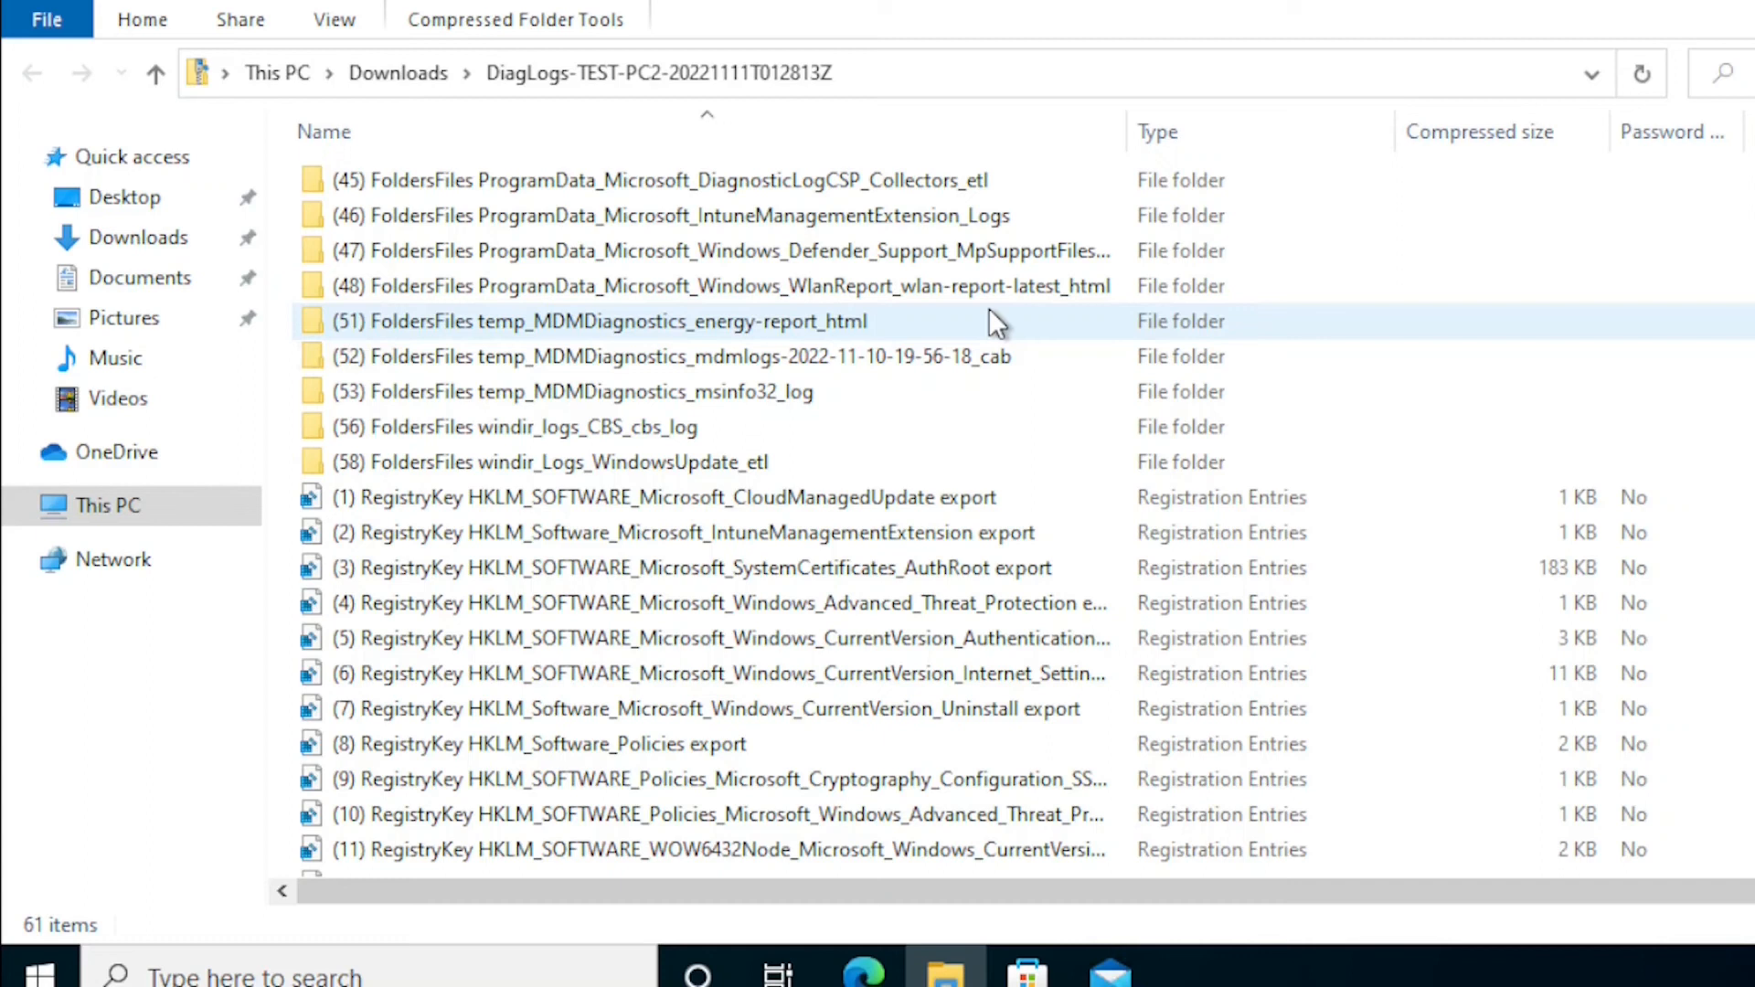
left_click(672, 215)
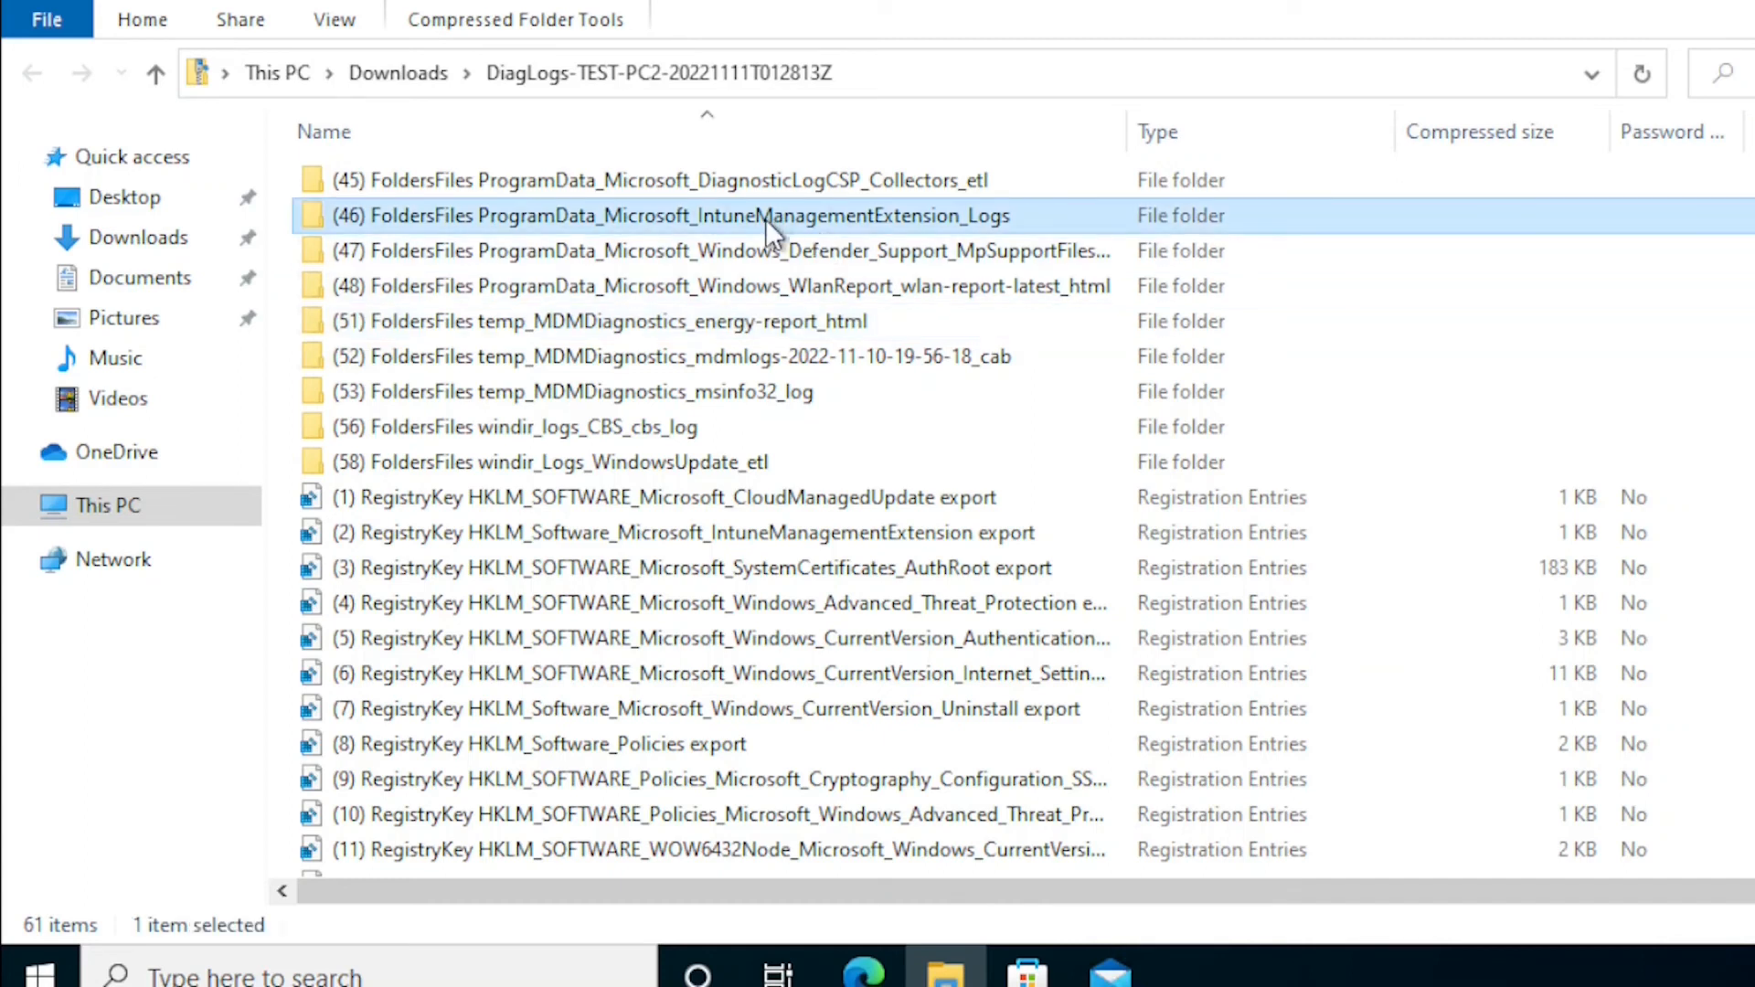
mouse_move(784, 236)
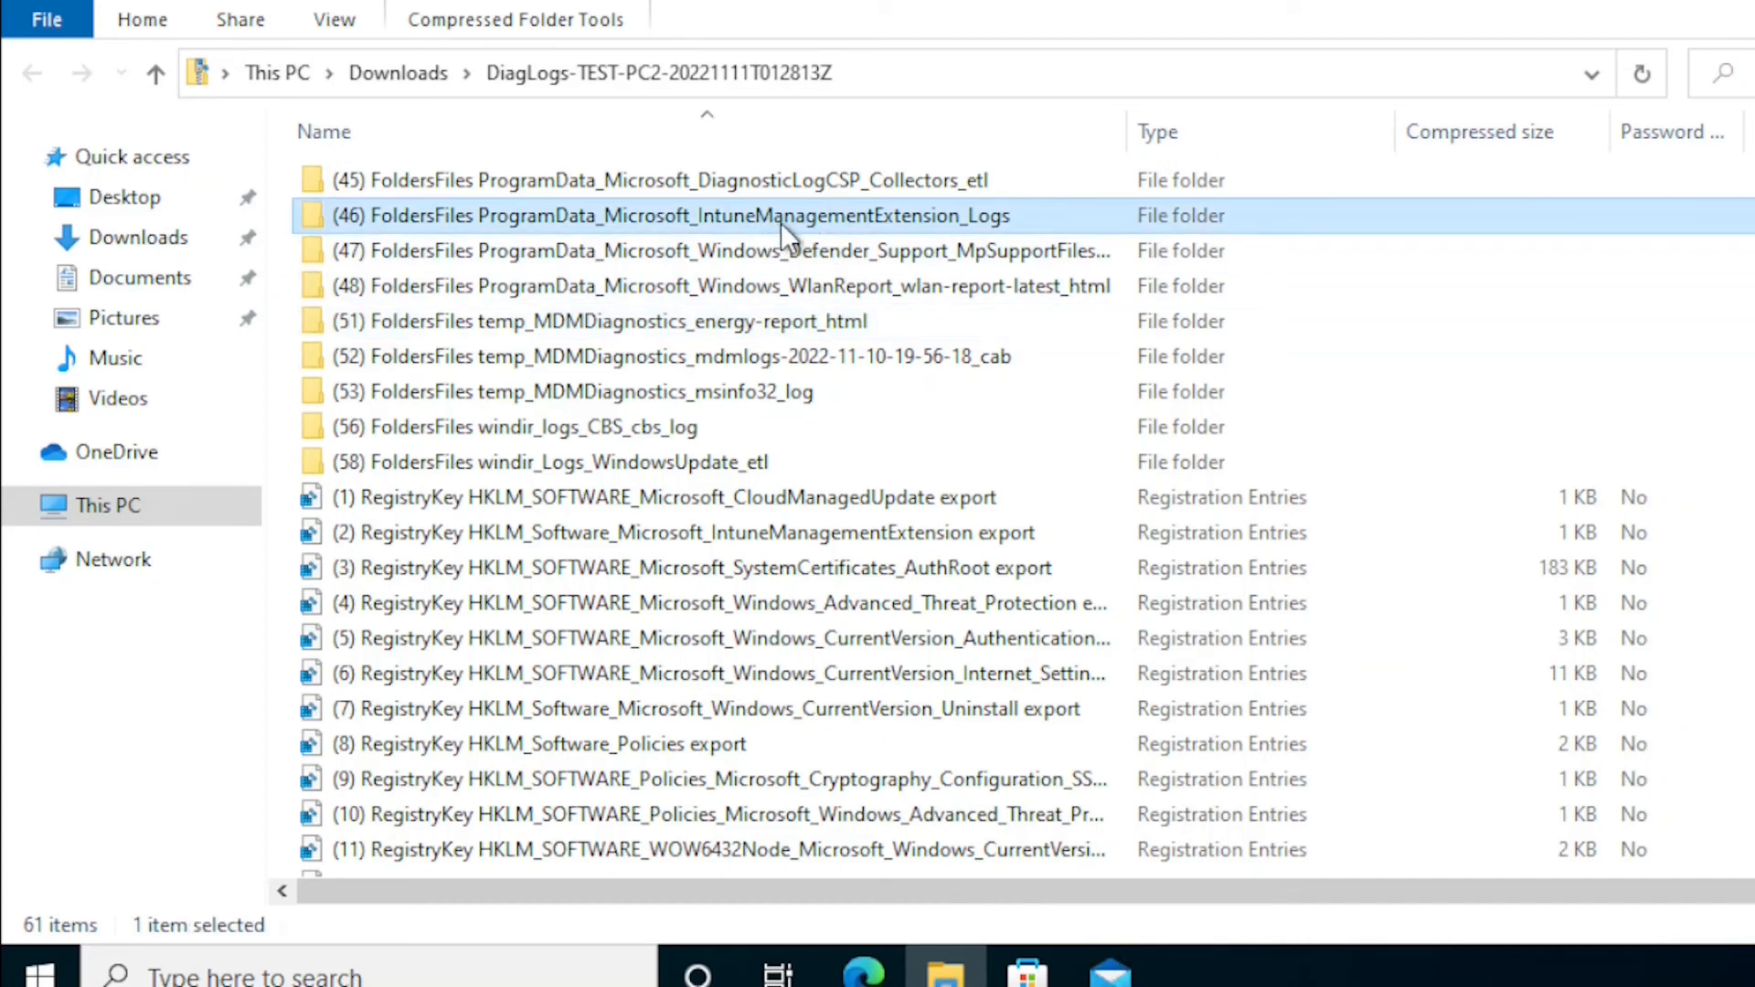
double_click(675, 216)
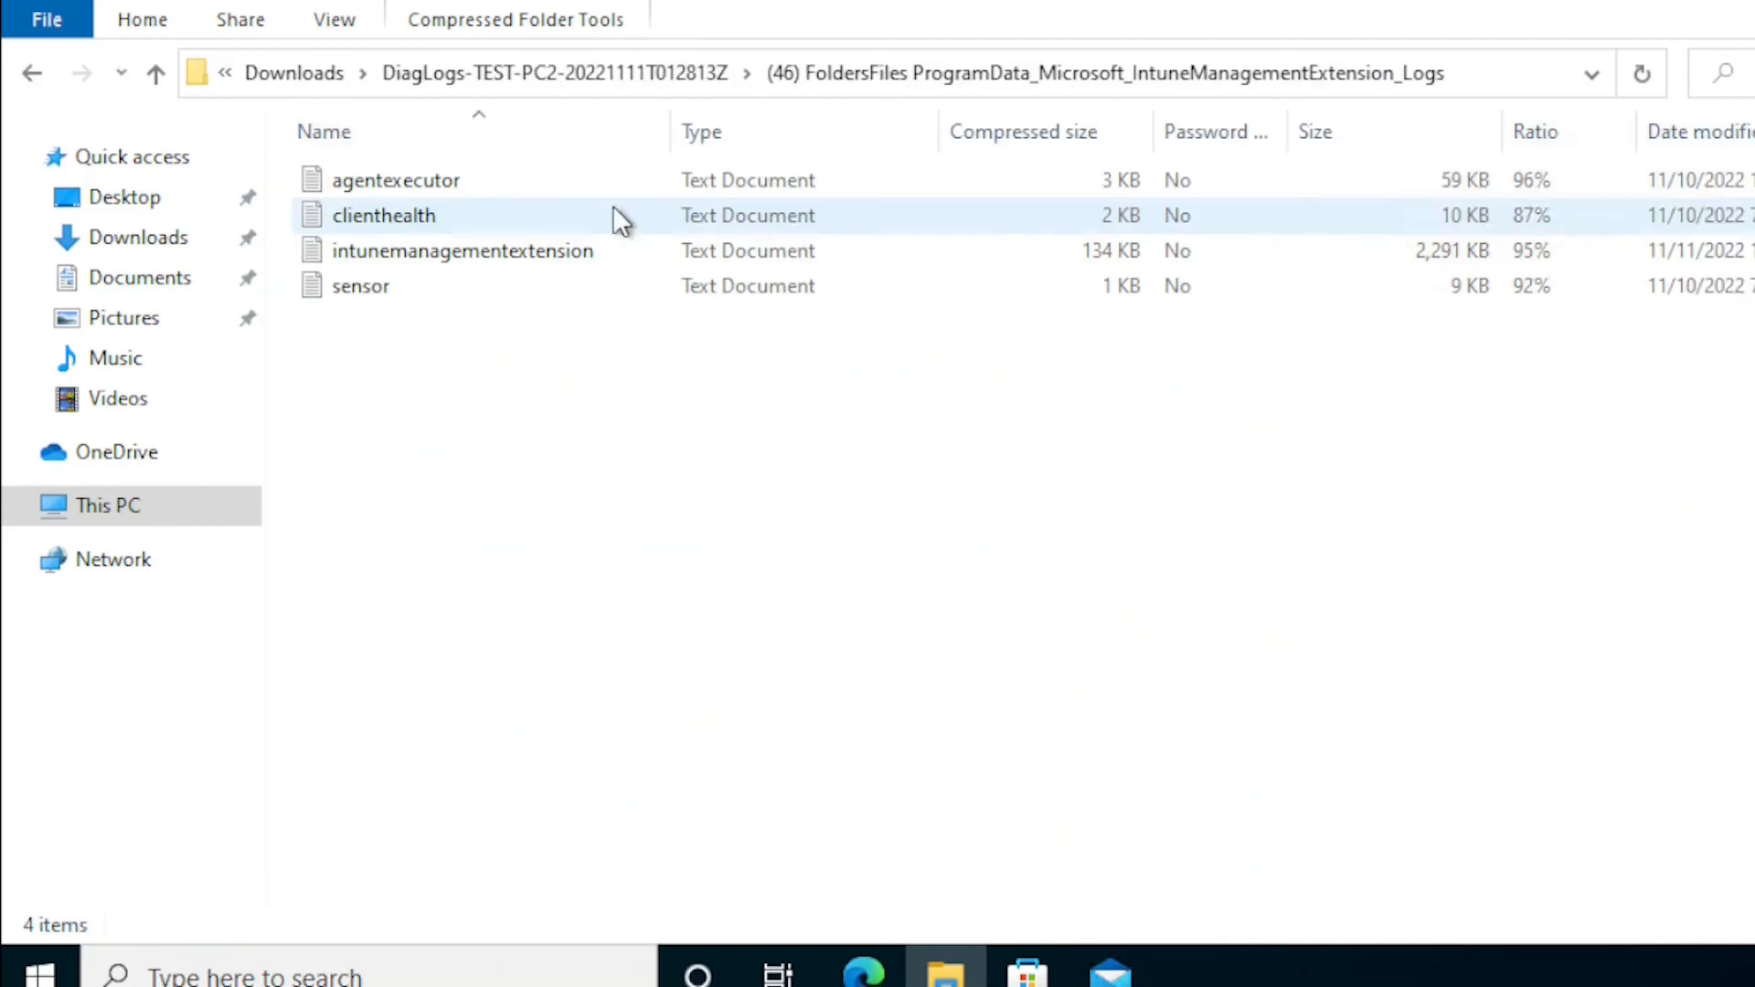
left_click(31, 73)
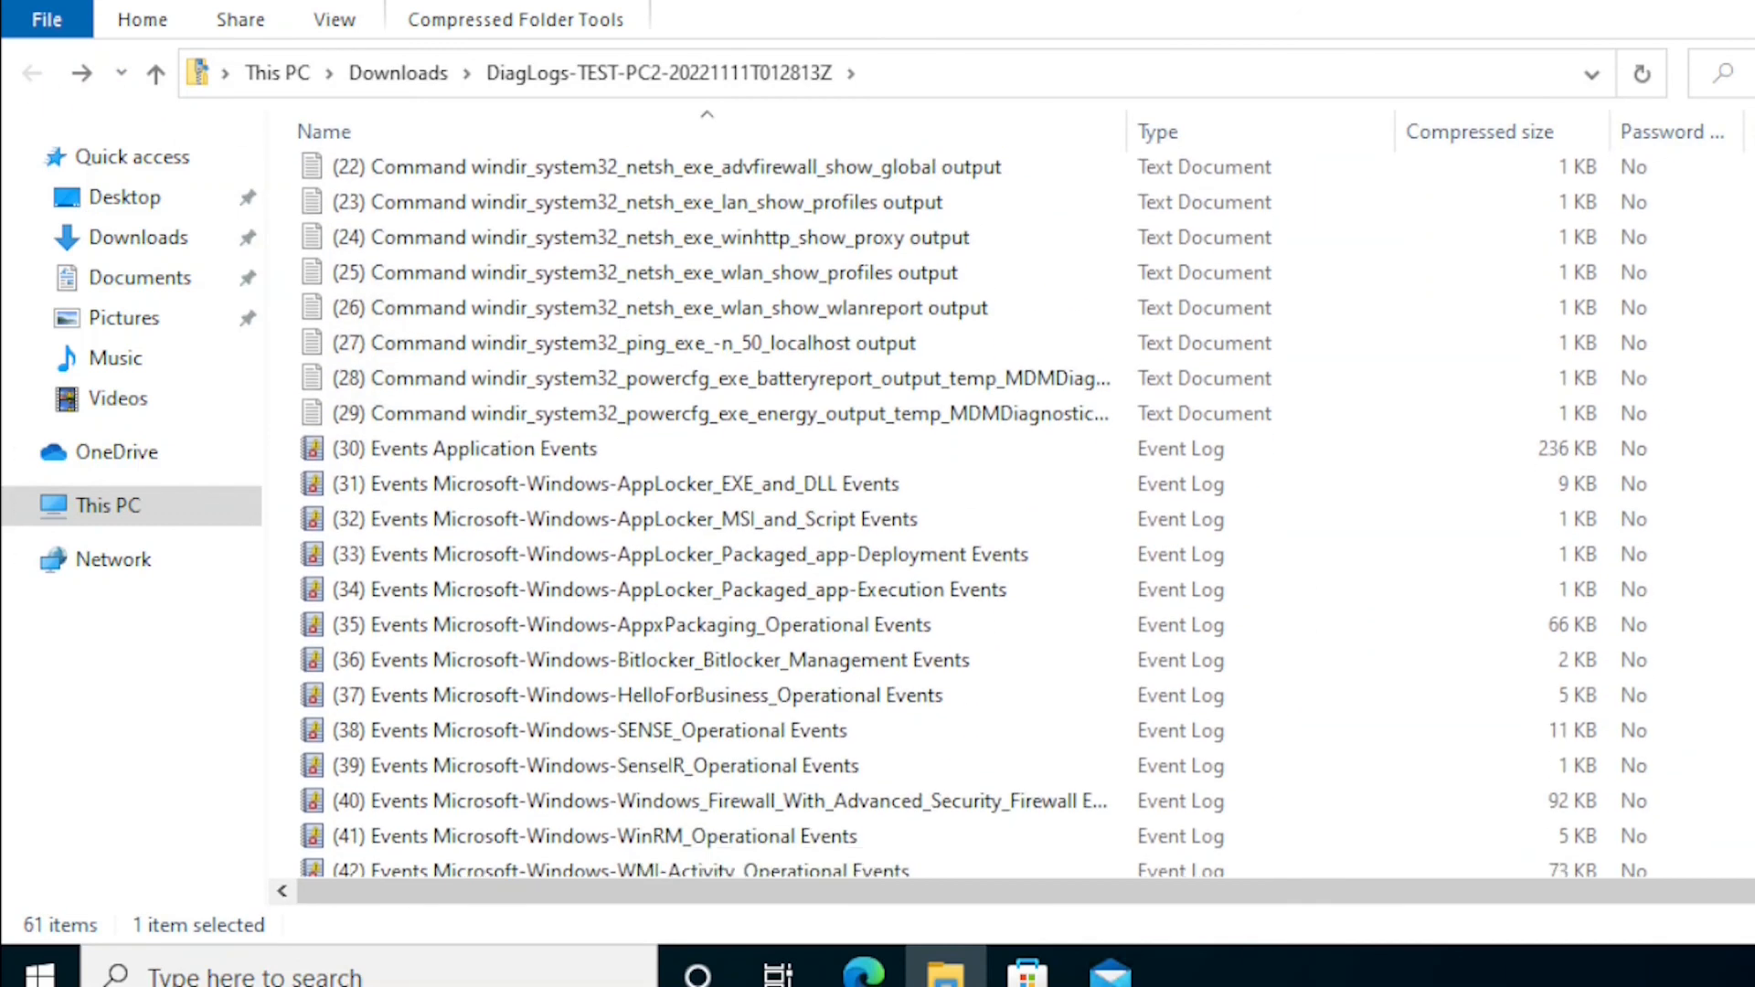
scroll("down", 3)
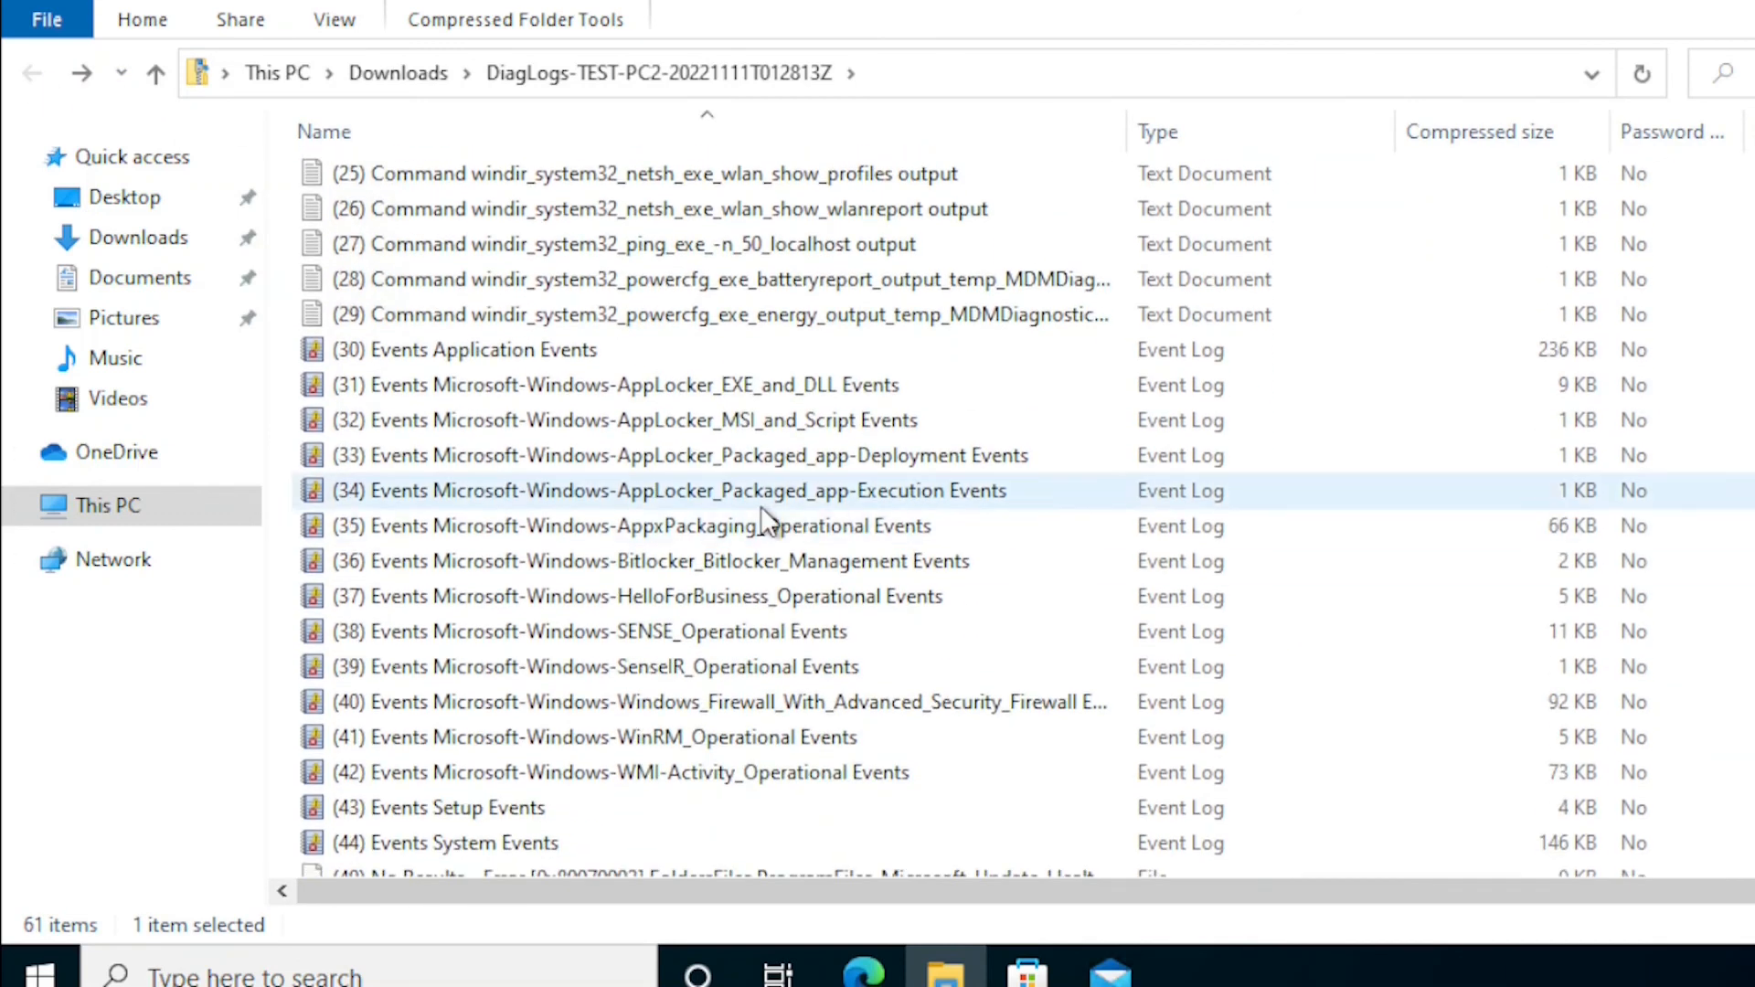